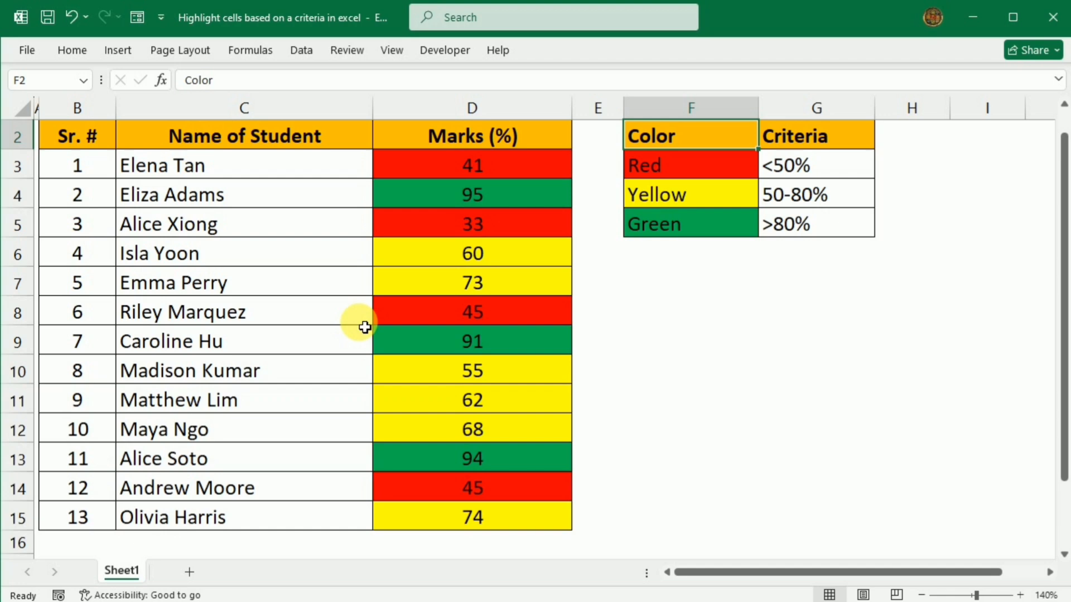
mouse_move(346, 171)
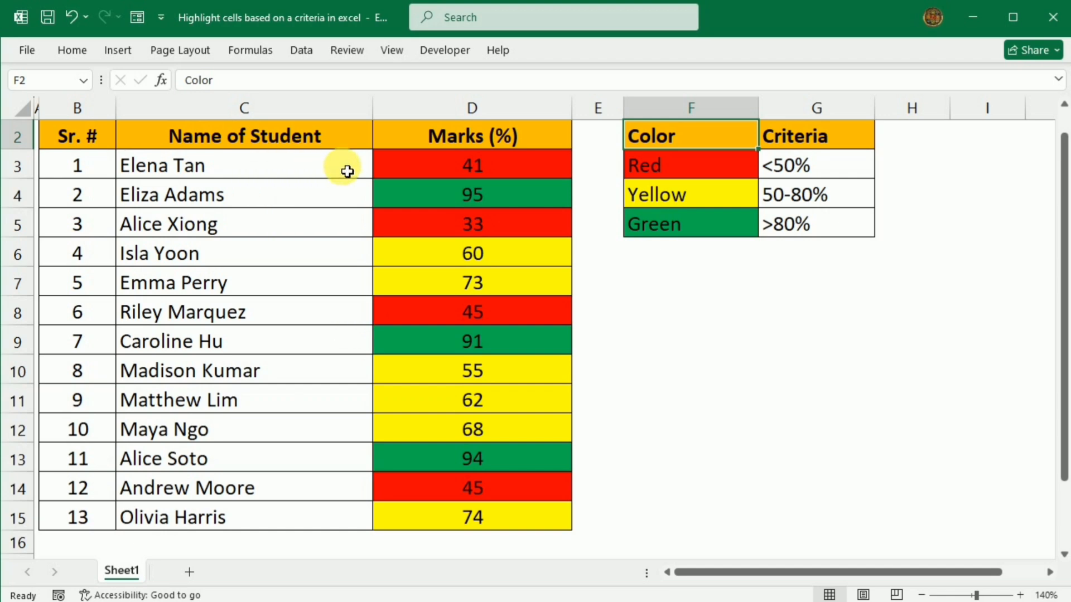
mouse_move(651, 249)
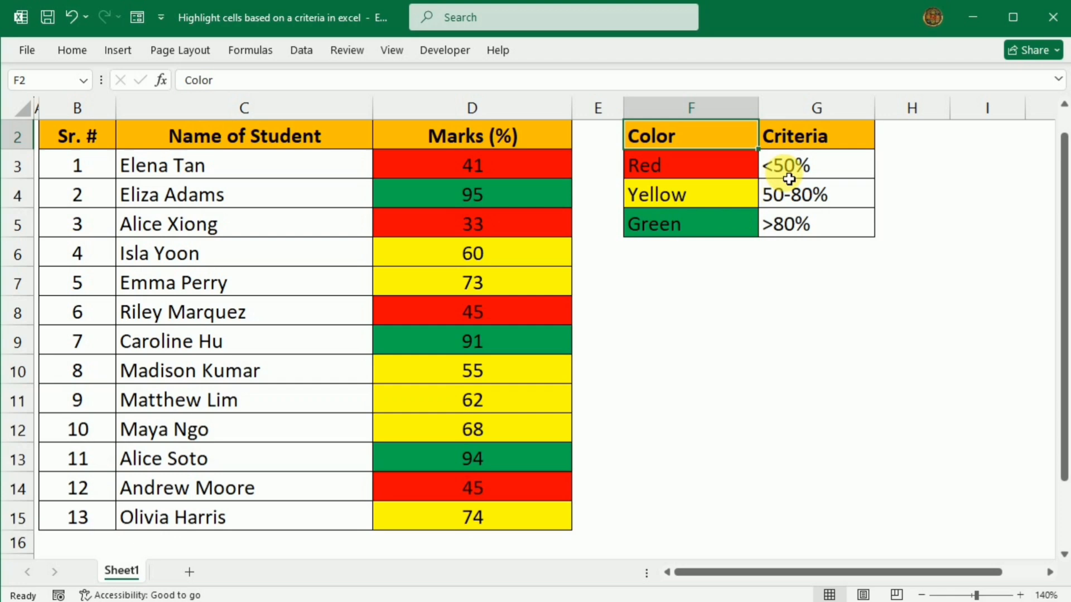
mouse_move(775, 183)
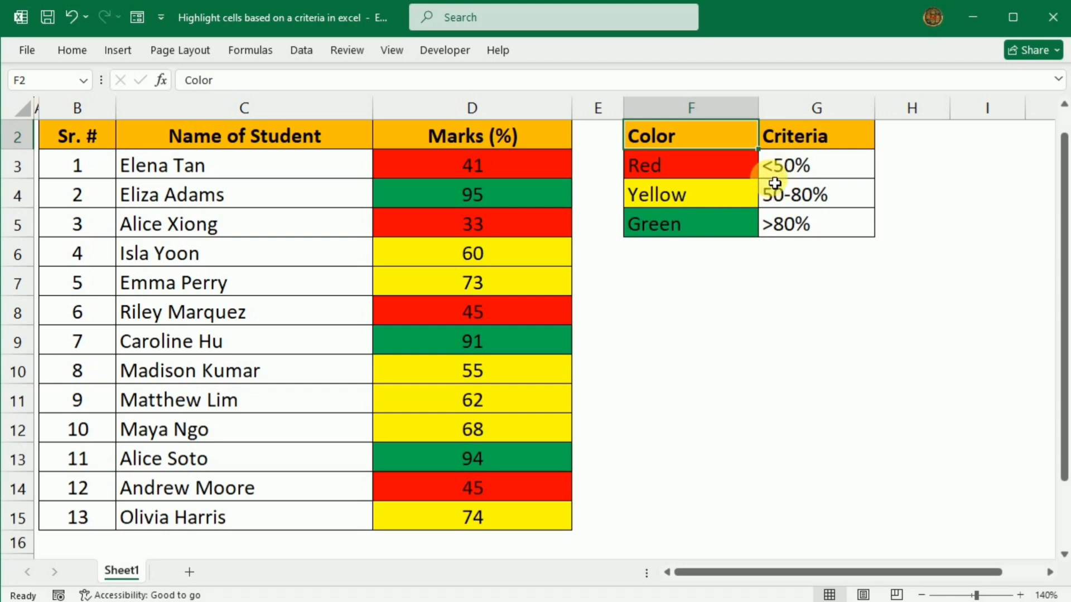
mouse_move(705, 178)
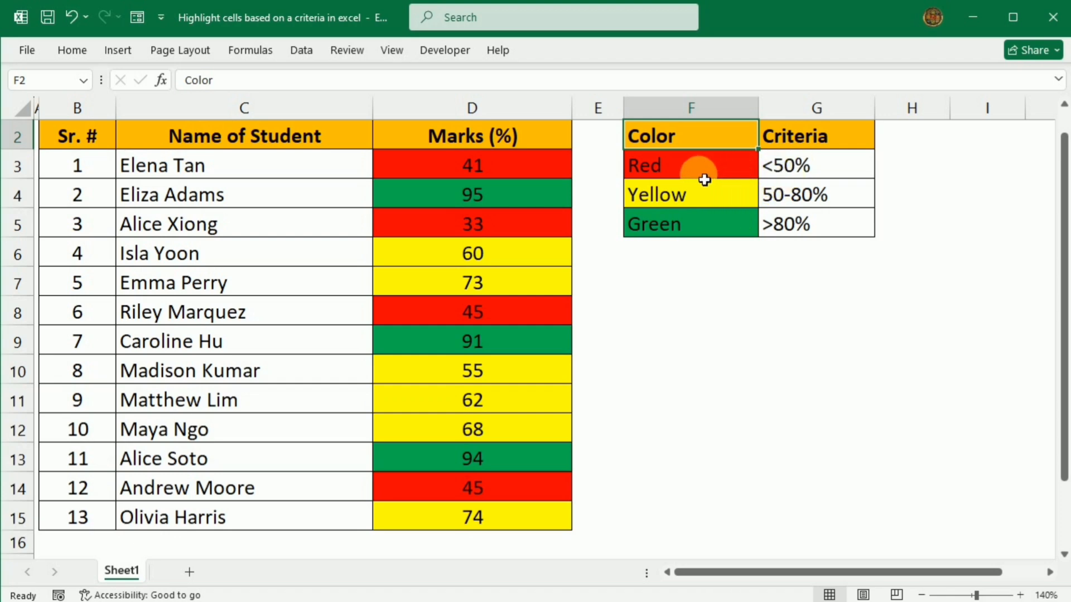
mouse_move(779, 189)
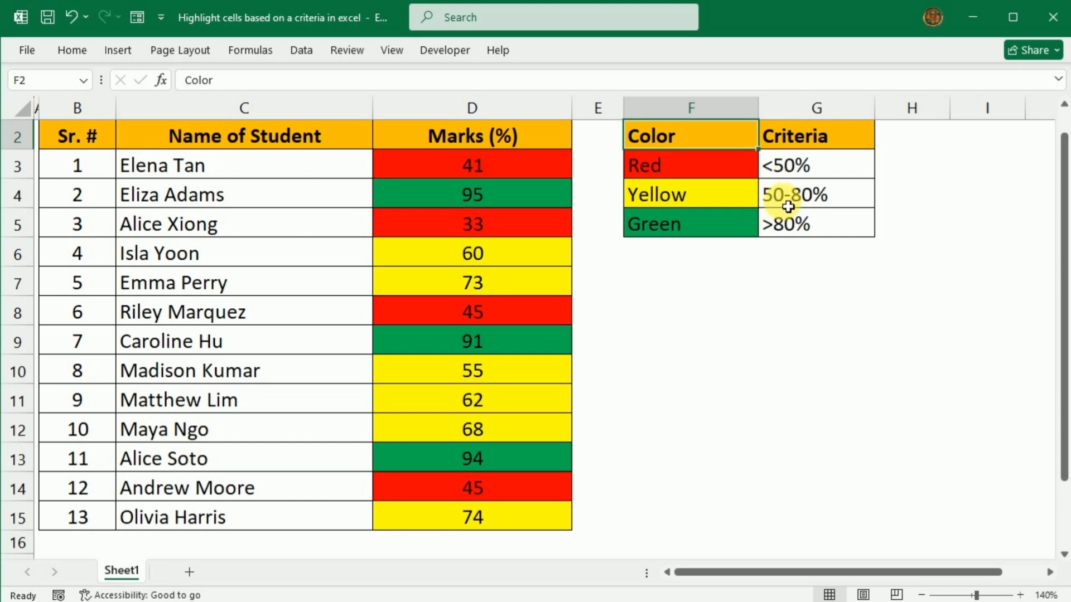
mouse_move(711, 206)
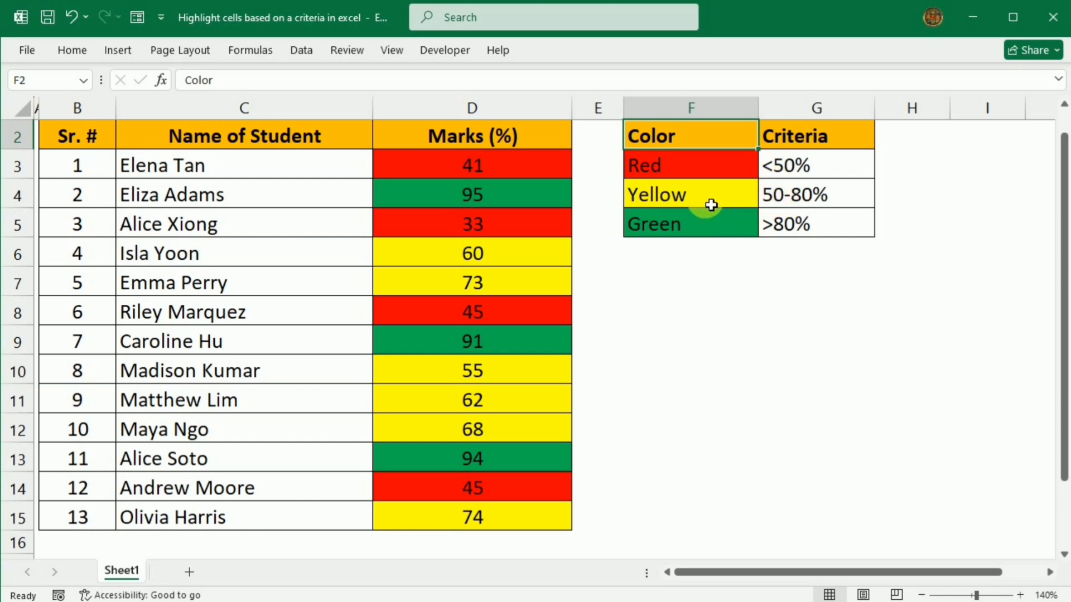
mouse_move(779, 232)
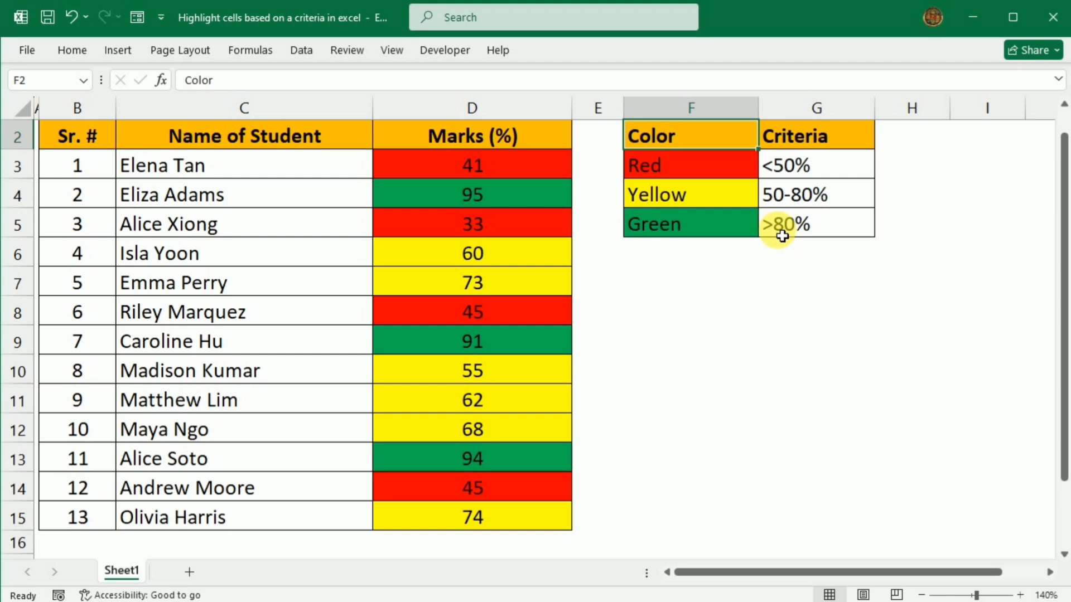
mouse_move(715, 229)
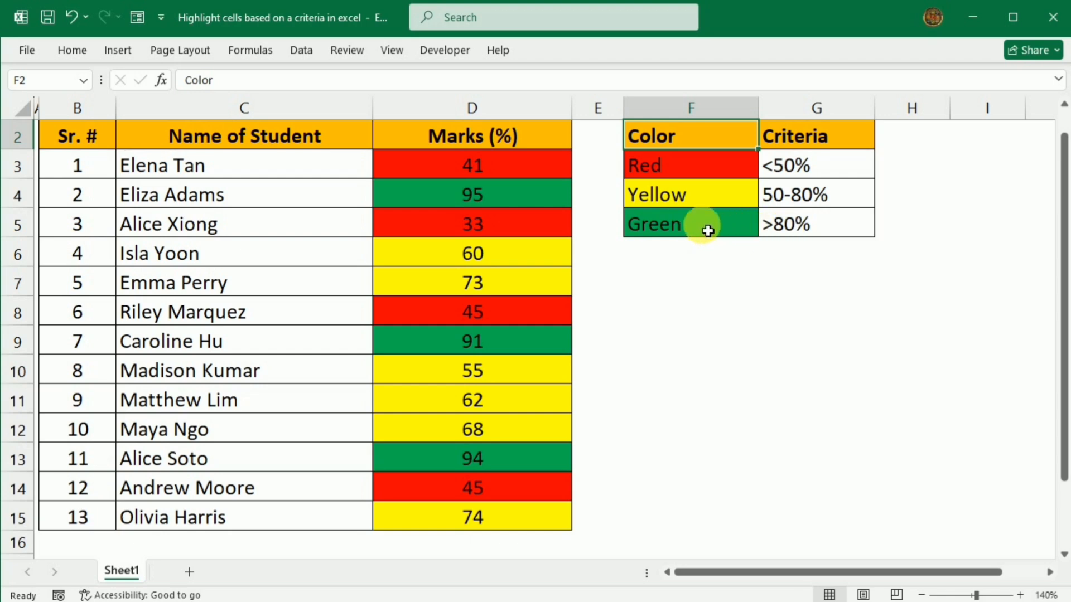
mouse_move(554, 171)
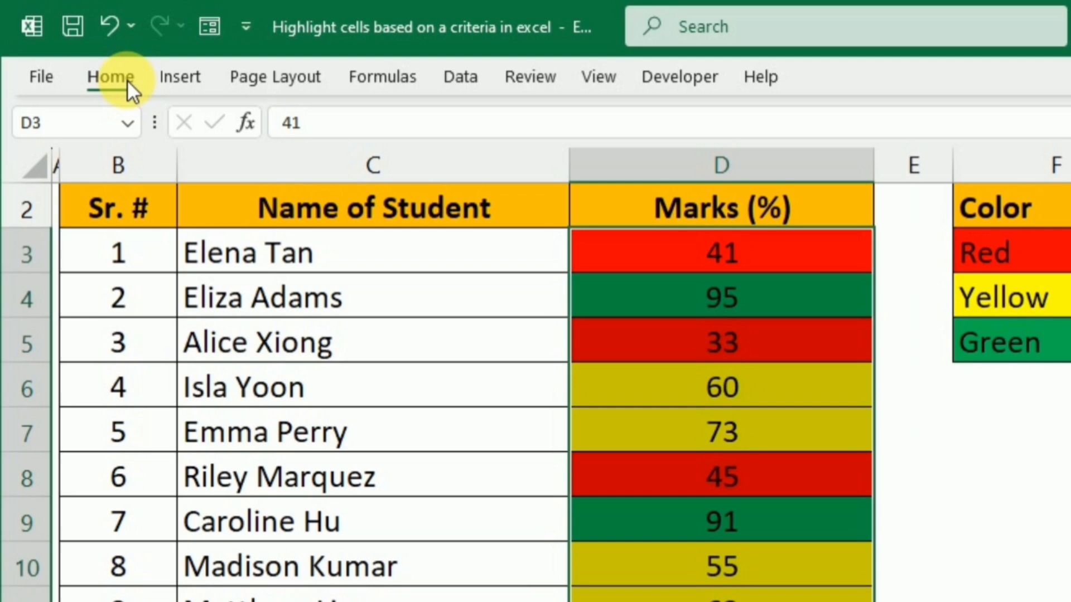
Step: Clear the conditional formatting rules from the Marks cells D3:D15
click(111, 76)
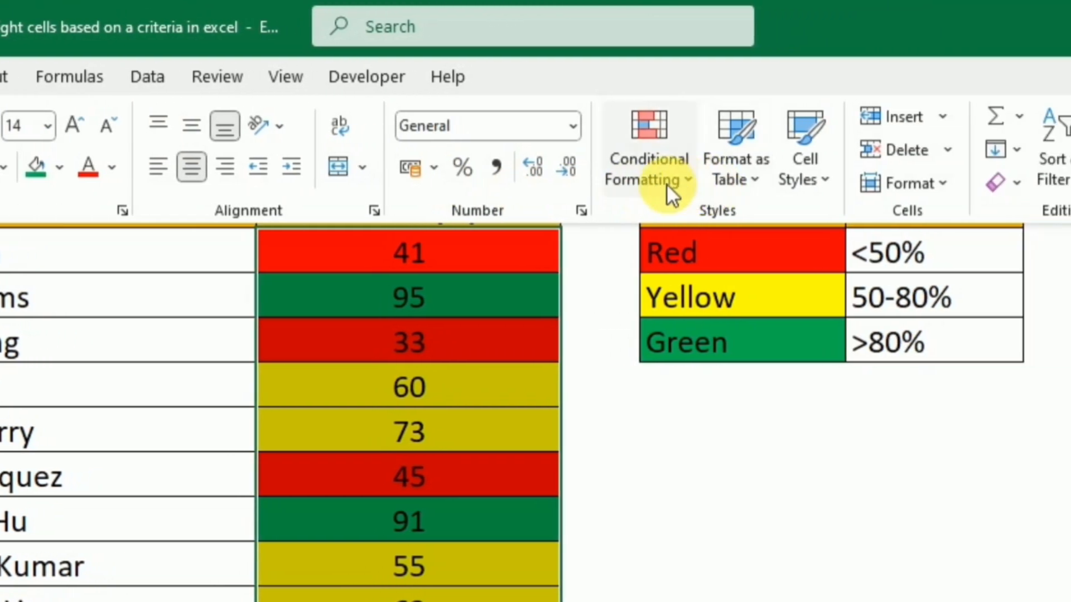
click(647, 149)
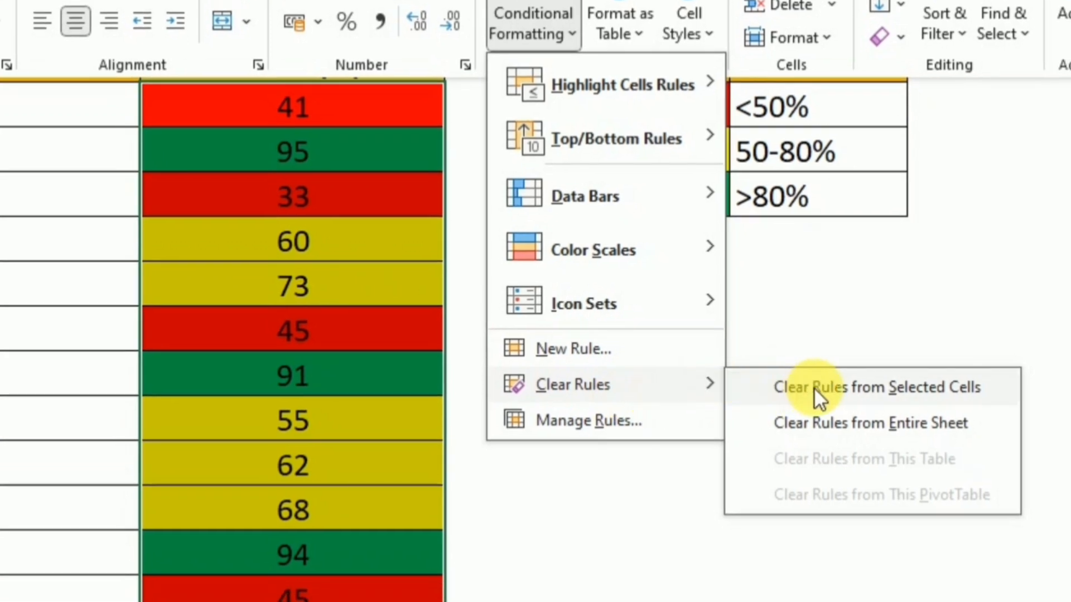
click(877, 388)
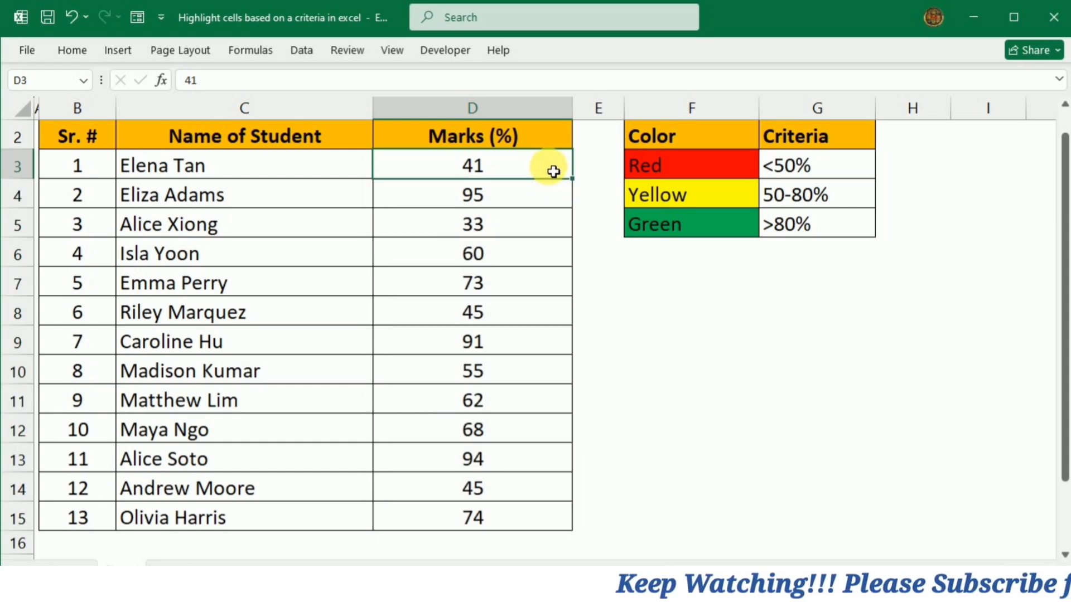
mouse_move(516, 194)
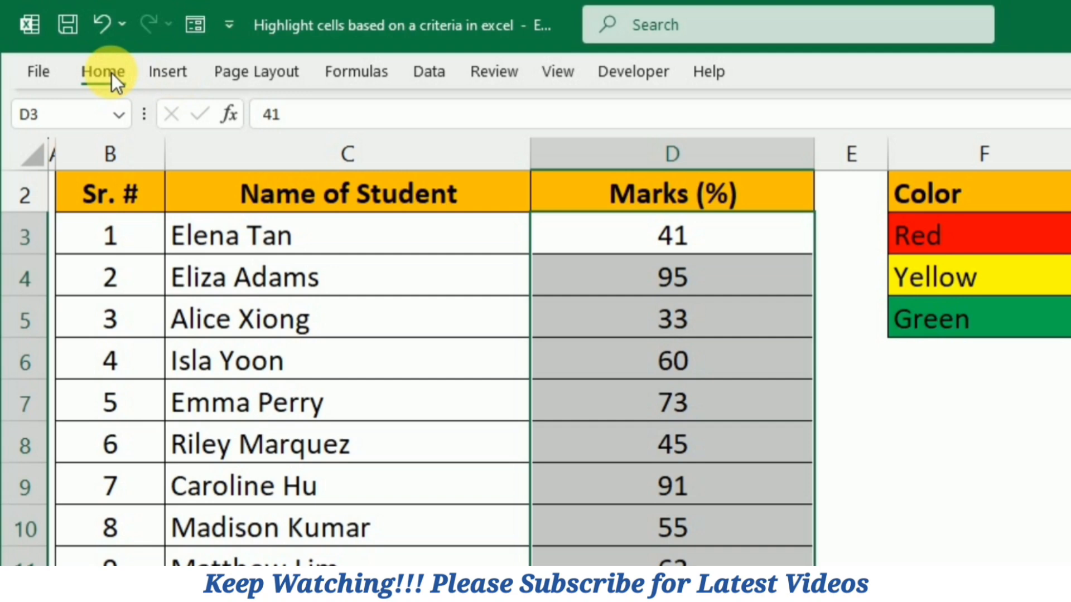
Step: Create a new conditional formatting rule of type 'Use a formula to determine which cells to format'
click(103, 71)
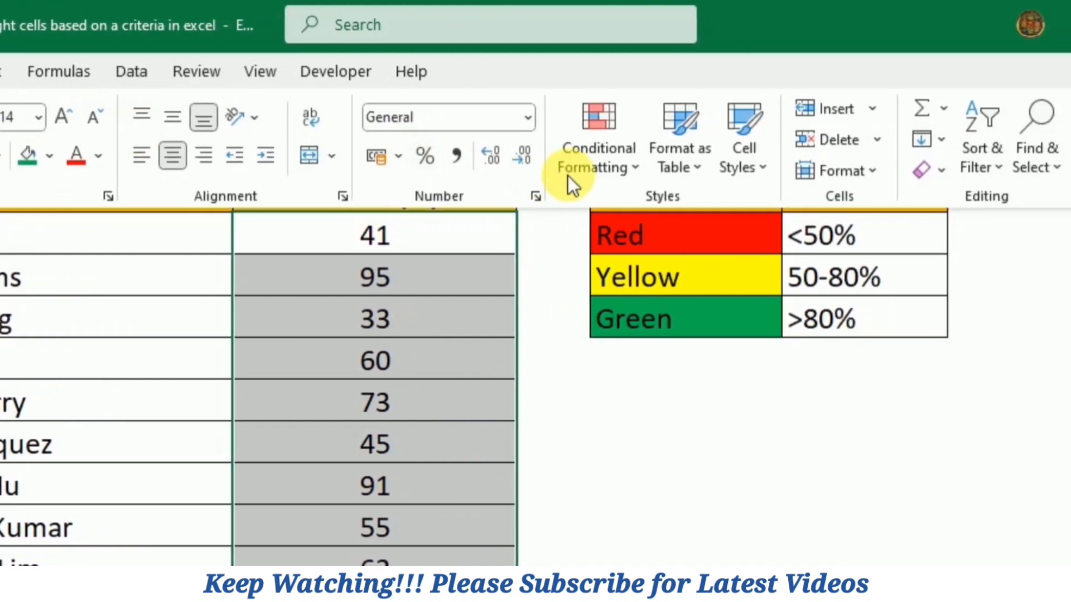
click(598, 136)
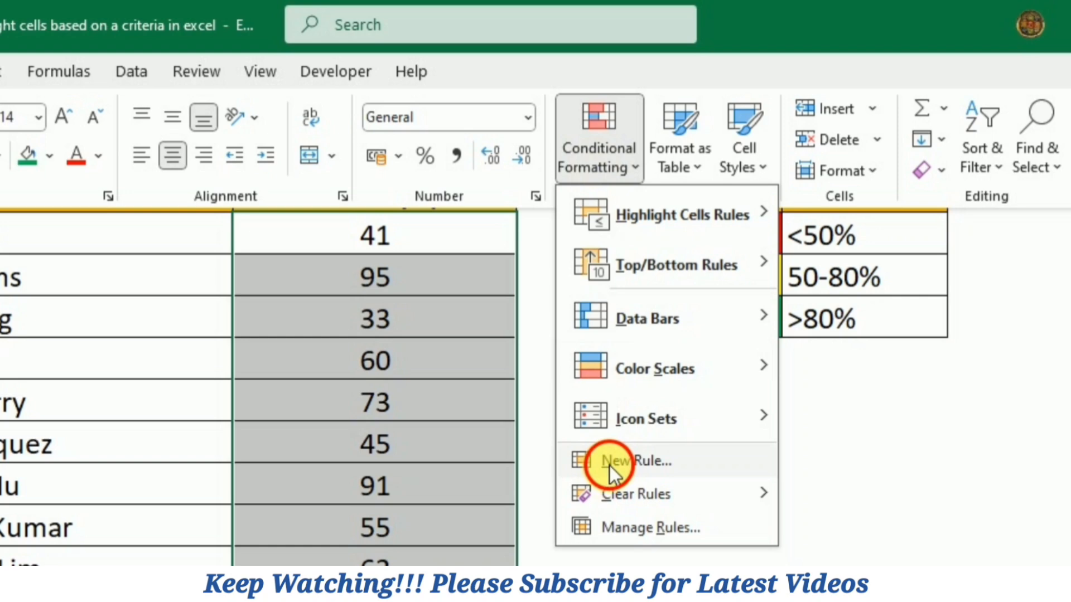
click(612, 461)
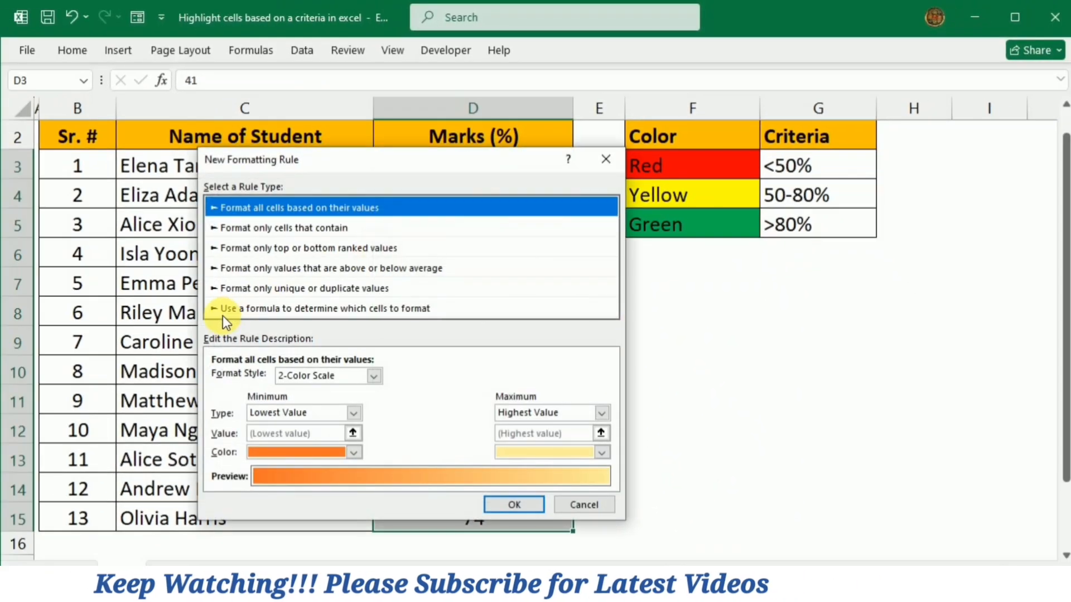
mouse_move(317, 322)
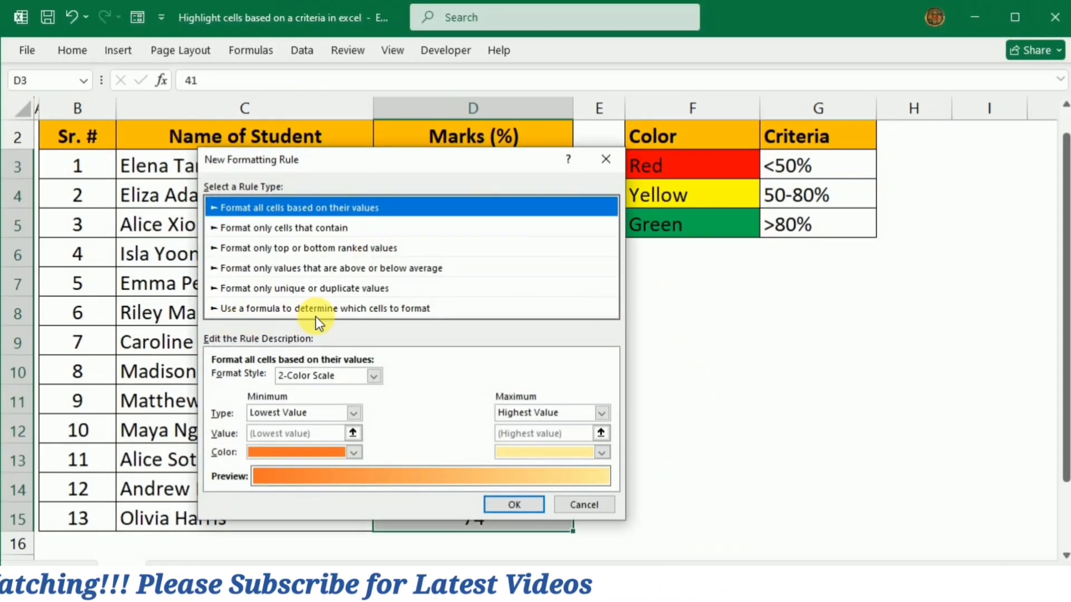
click(325, 307)
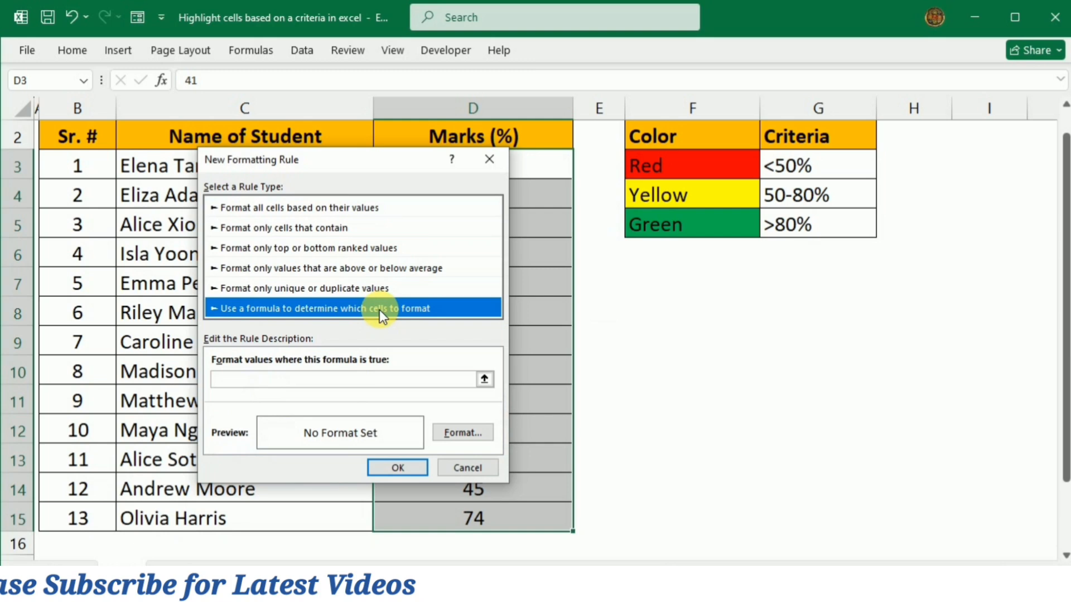
mouse_move(400, 170)
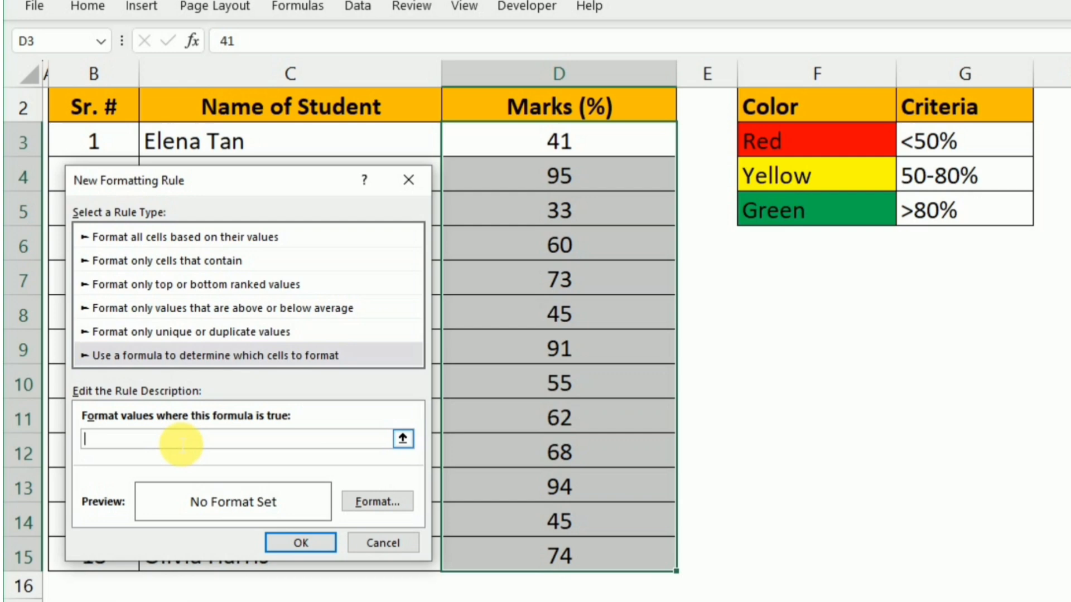
Step: Enter the rule formula =D3<50
text(=)
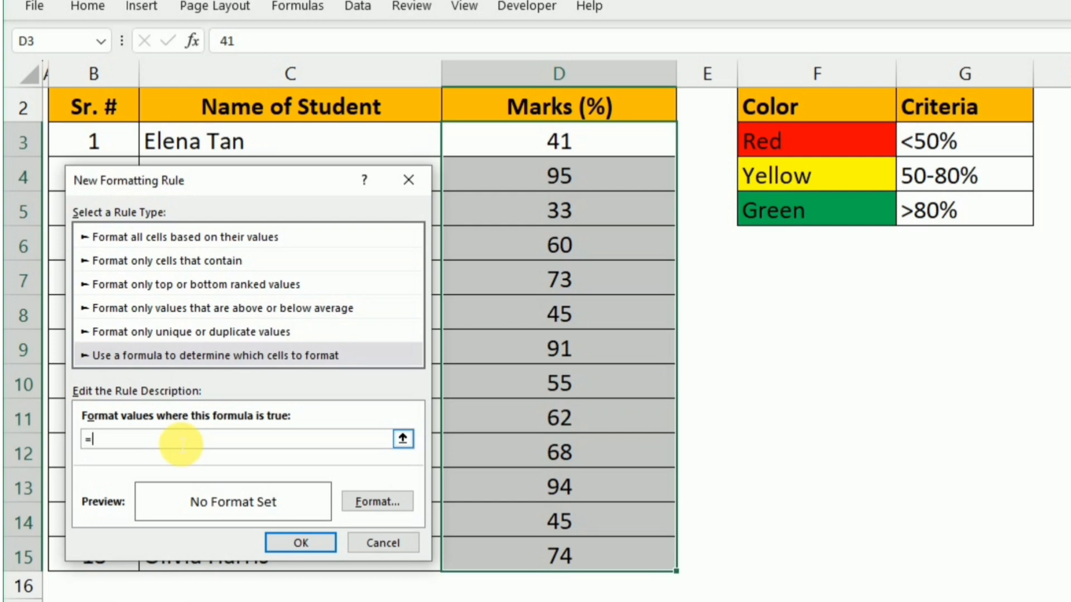
text(D)
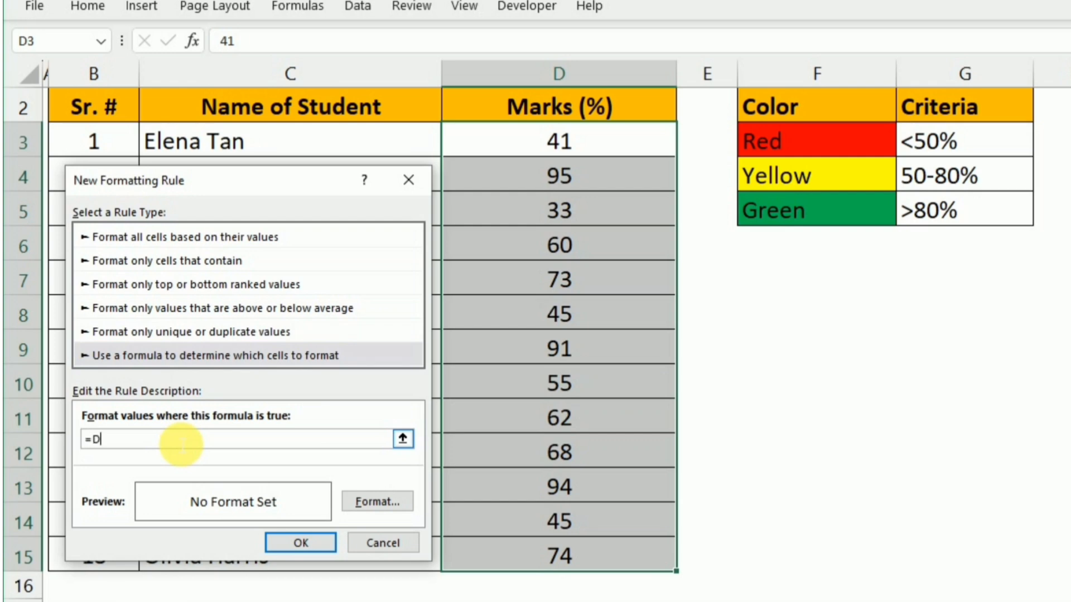
text(3)
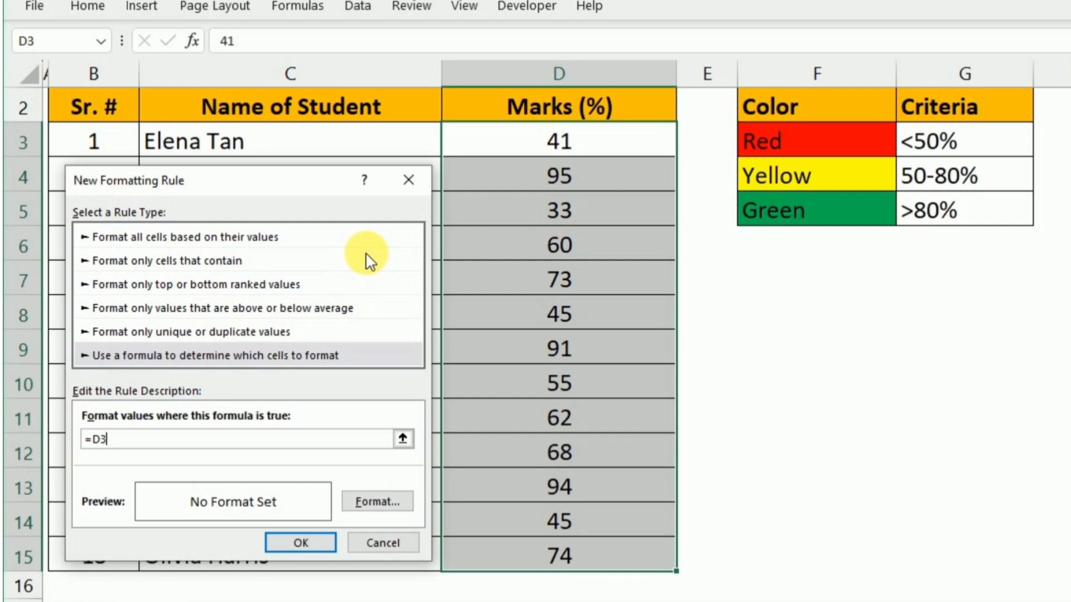
mouse_move(244, 453)
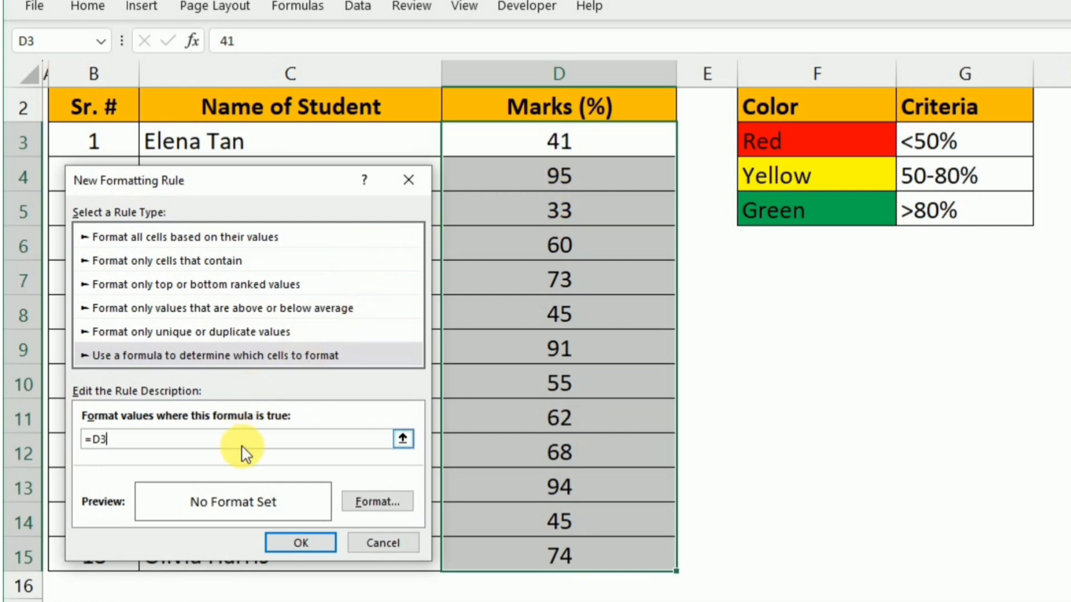
text(<5)
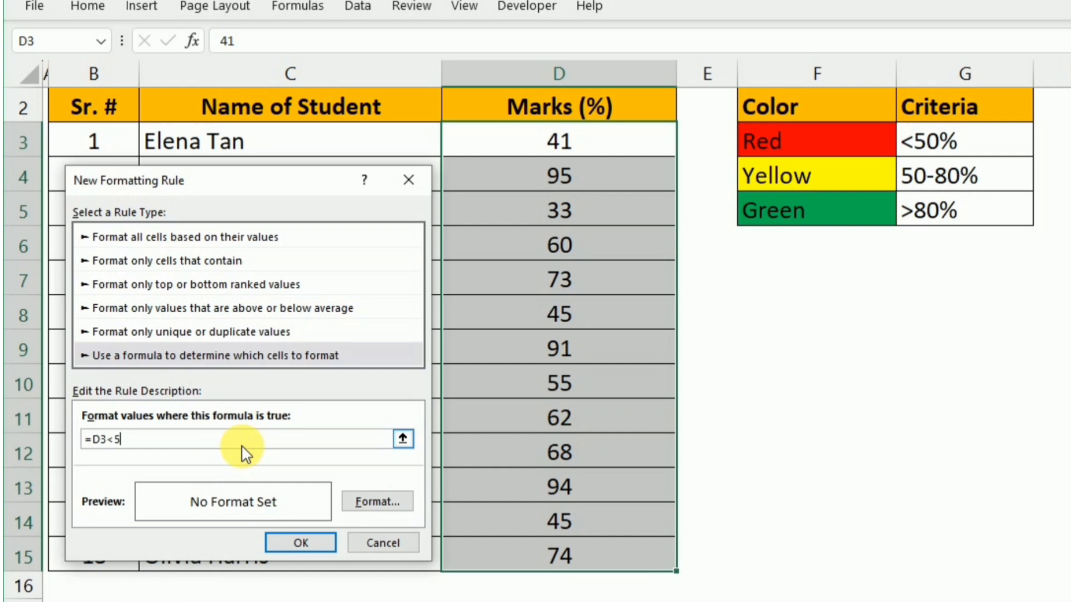
text(0)
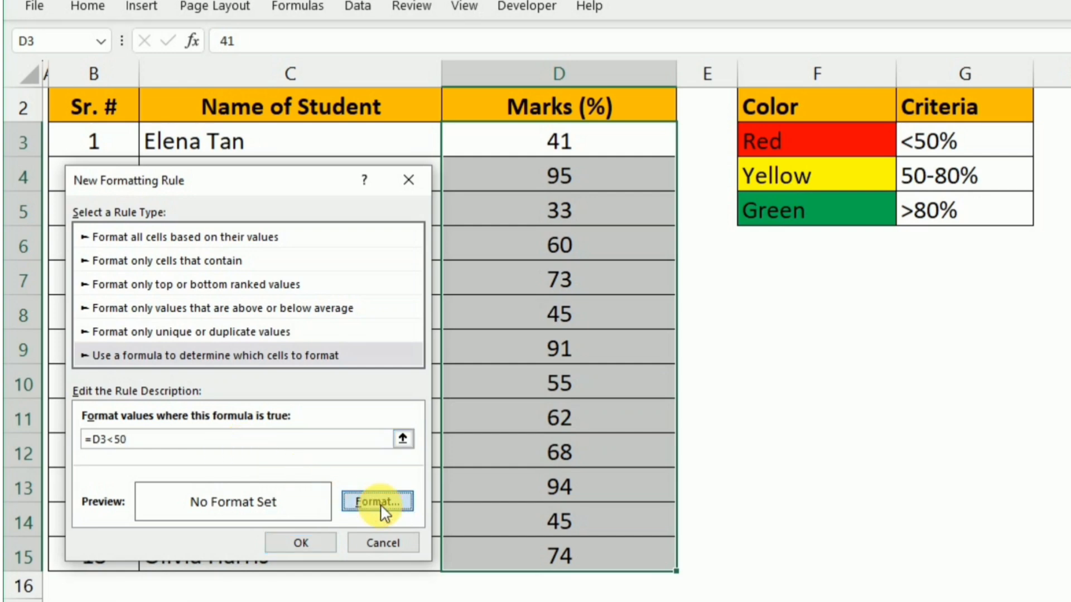
Step: Set a red fill for the rule and apply it to the marks
click(377, 501)
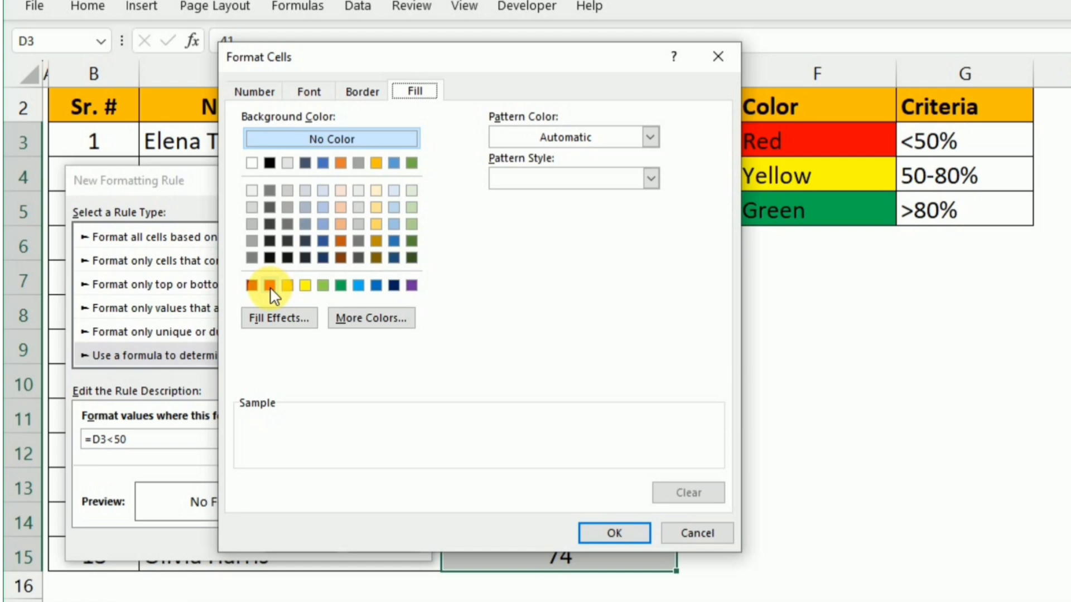
click(612, 534)
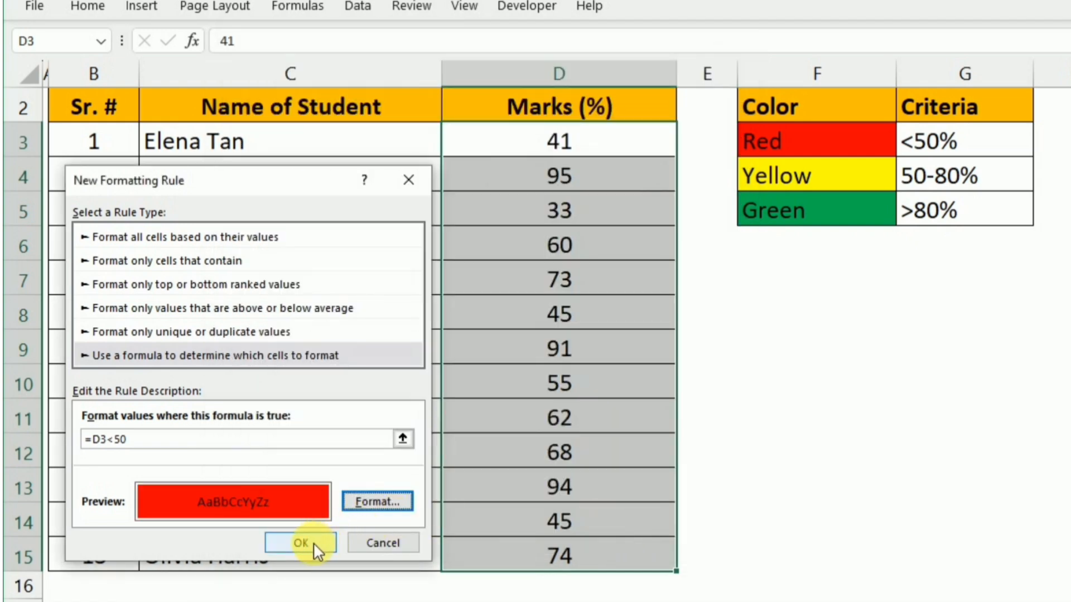
click(300, 542)
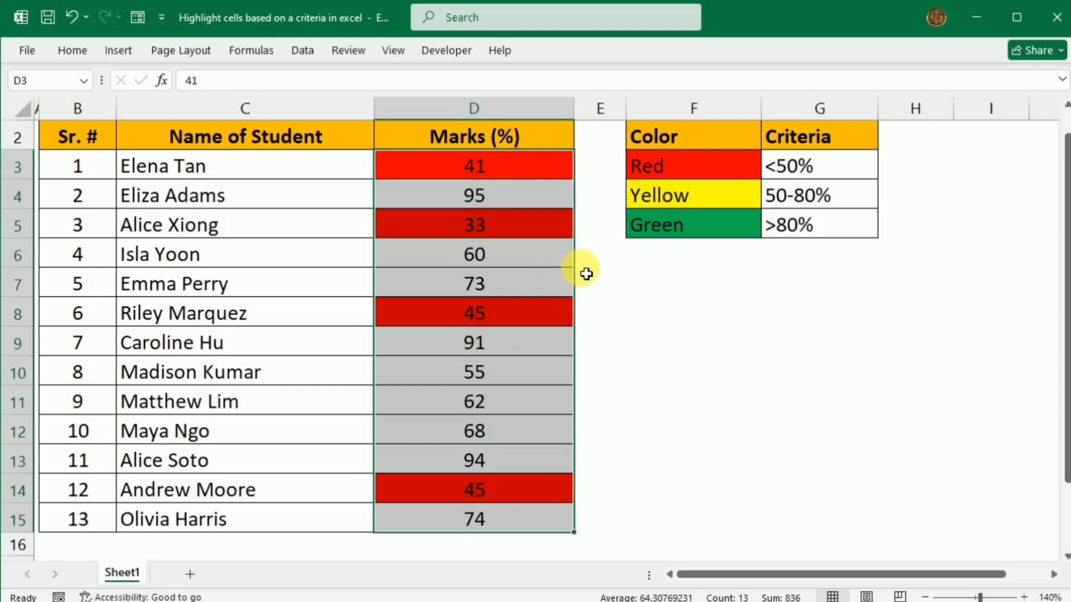
mouse_move(546, 176)
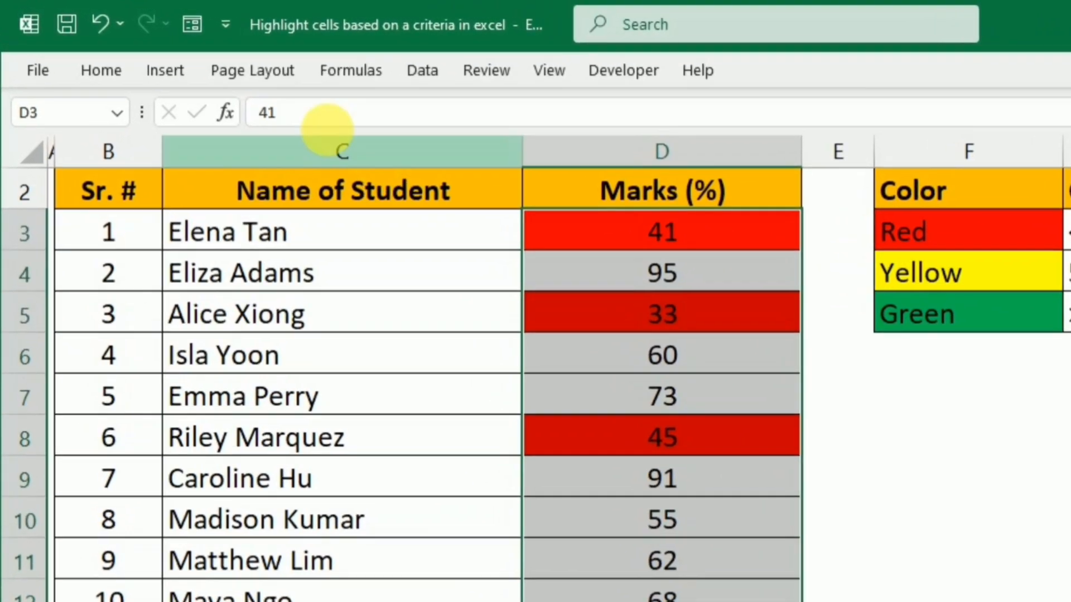
Step: Start another new conditional formatting rule for the marks
click(102, 71)
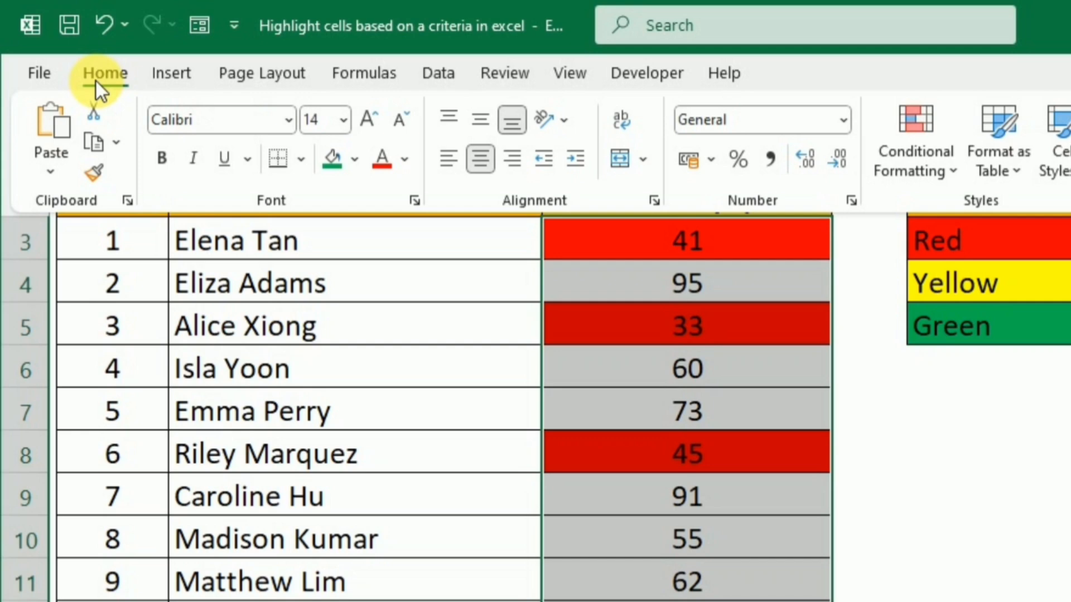
scroll(right, 3)
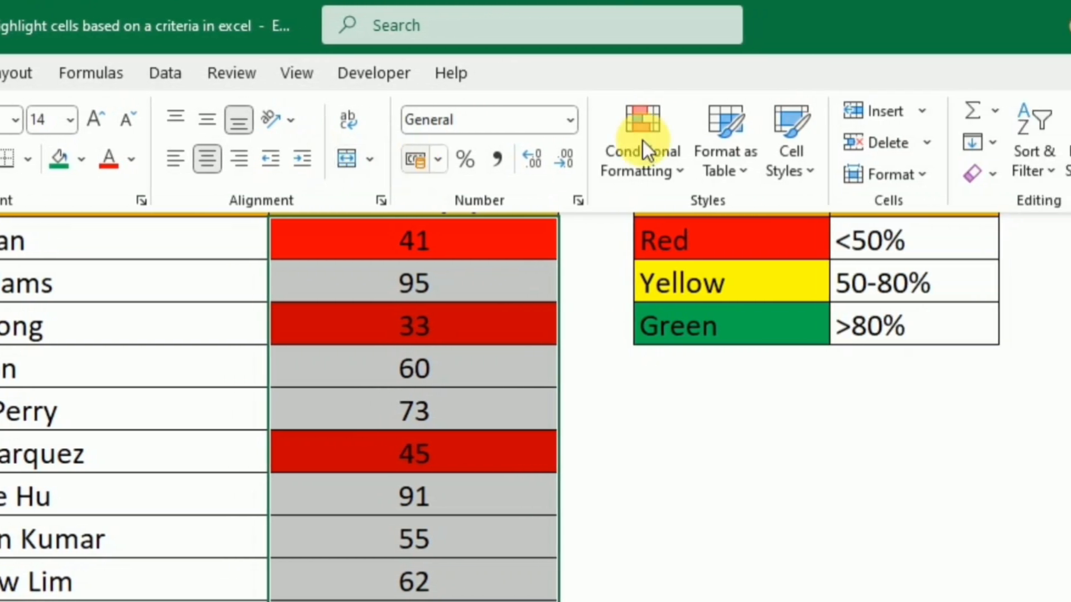
click(640, 141)
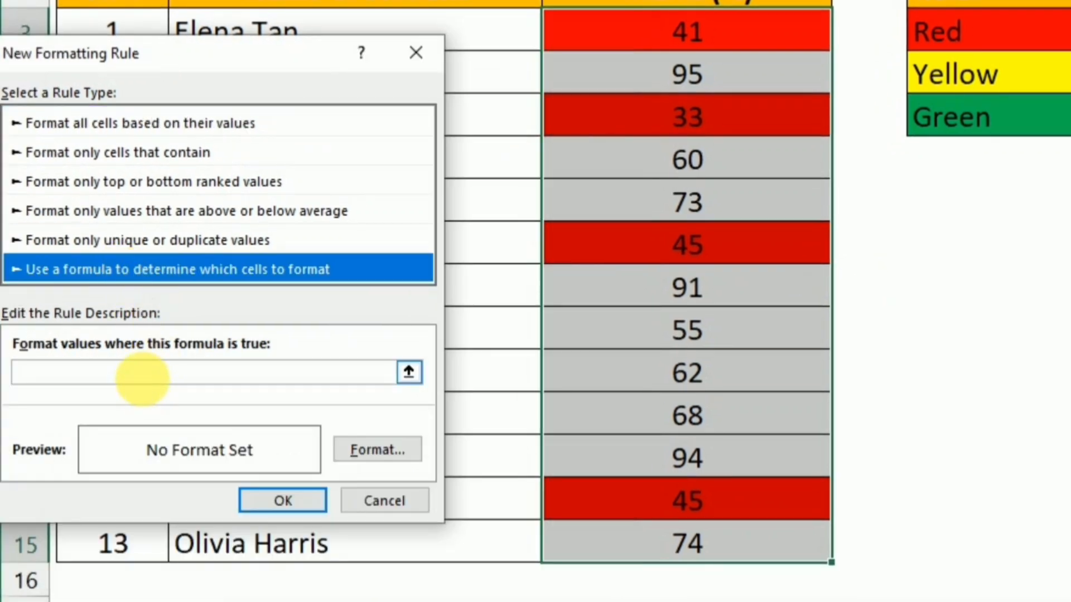
click(205, 372)
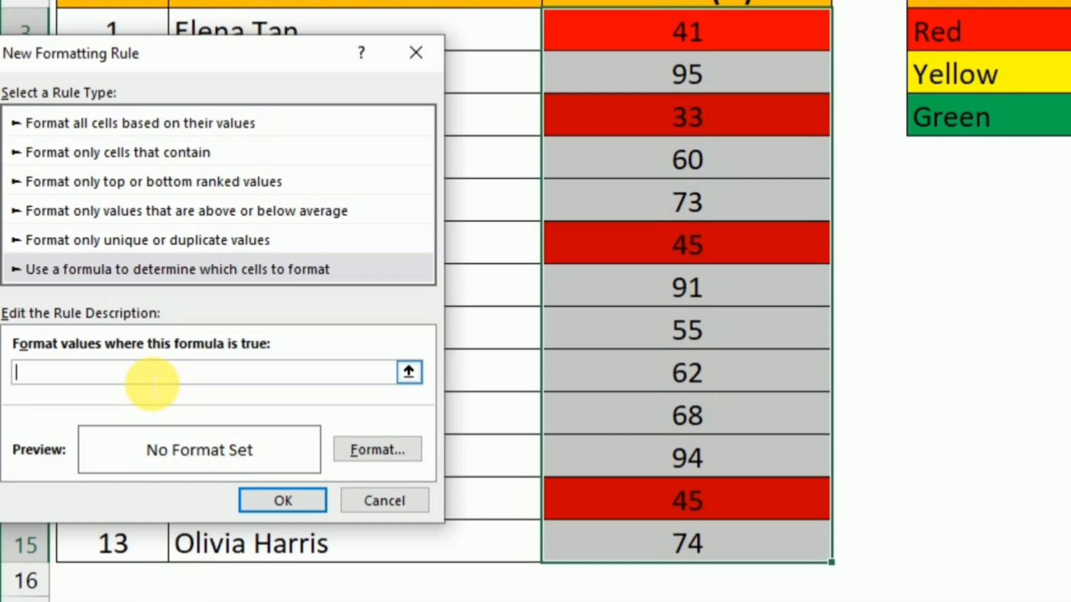
Step: Enter the rule formula =AND(D3>=50,D3<=80)
text(=)
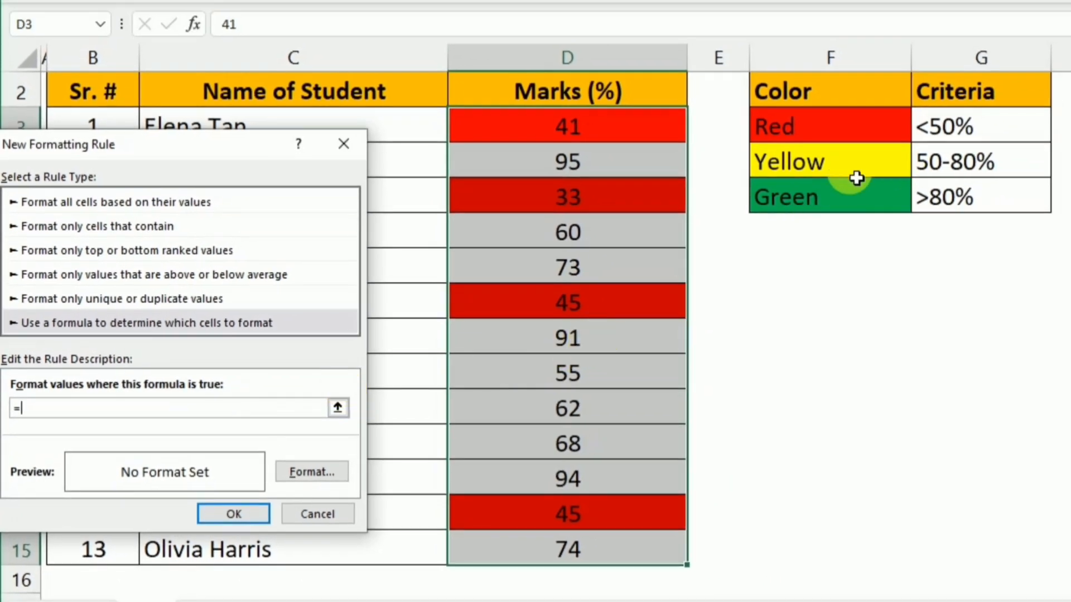
mouse_move(245, 402)
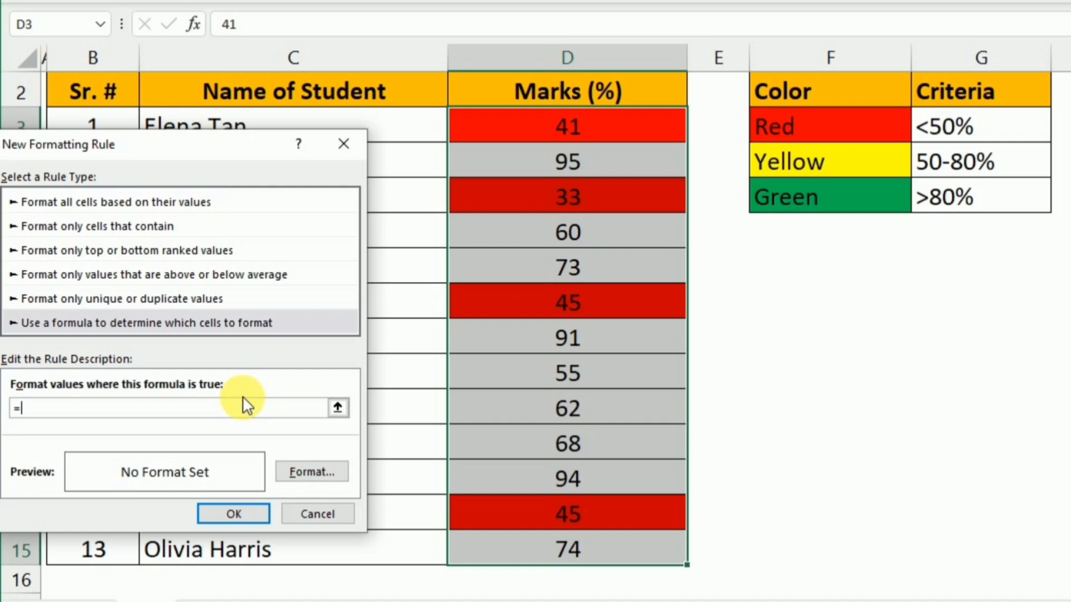
text(AND()
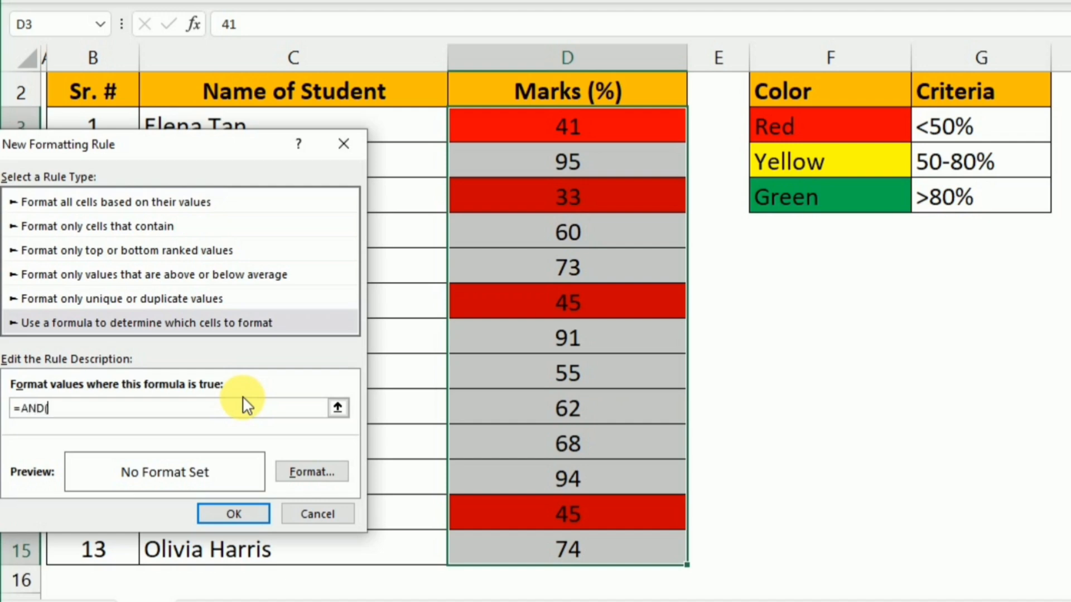
text(D)
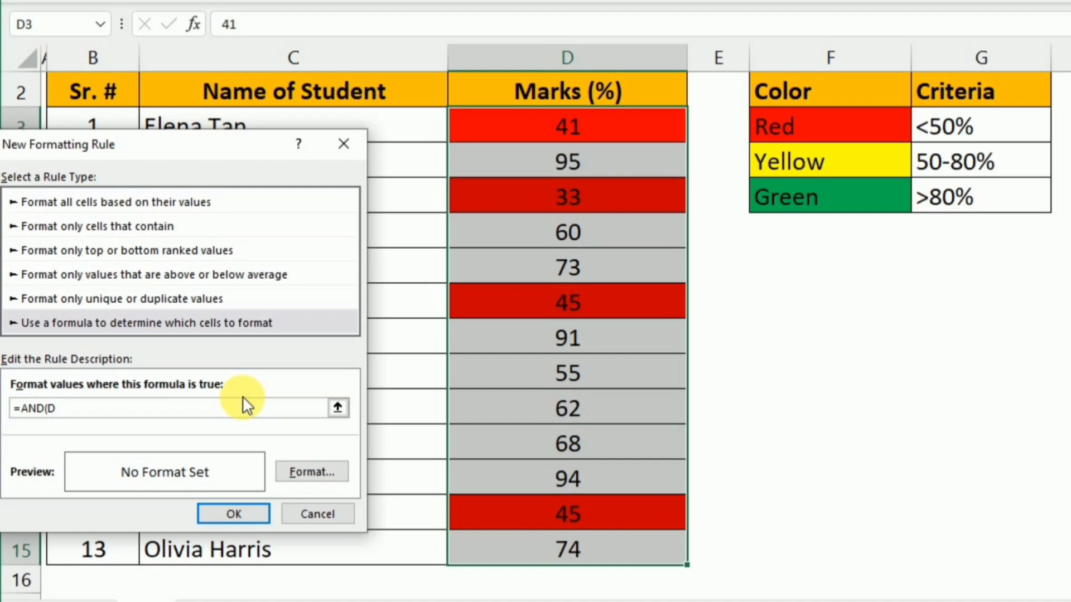
text(3)
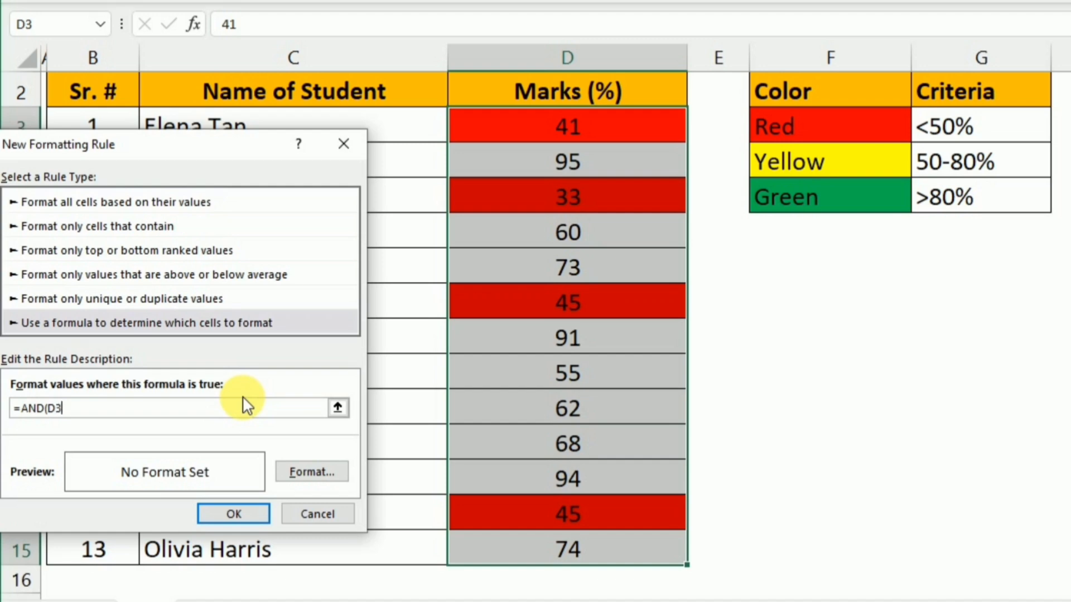
text(>=)
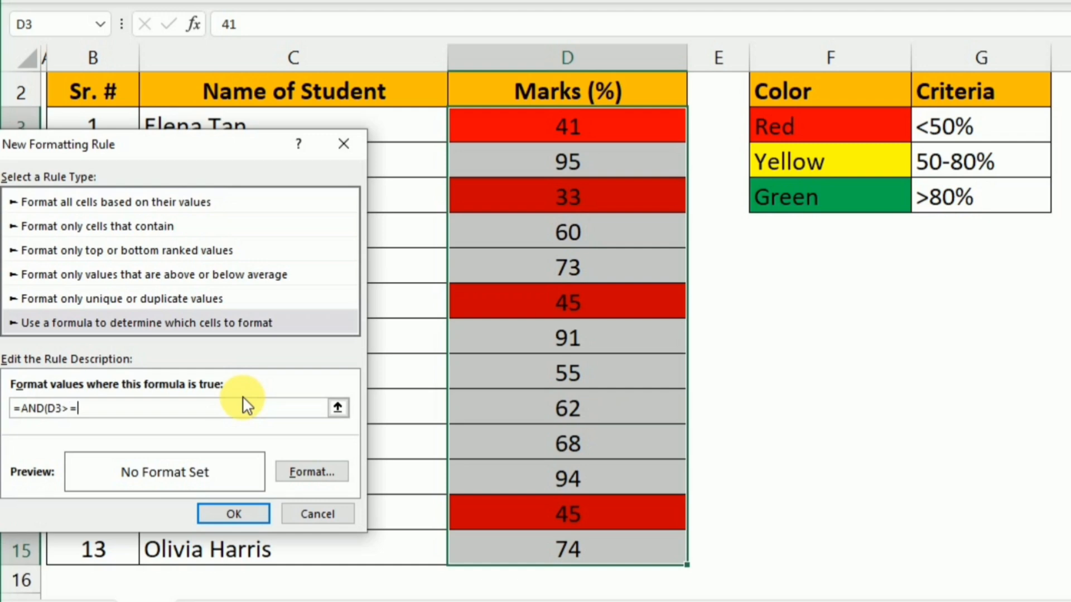
text(50)
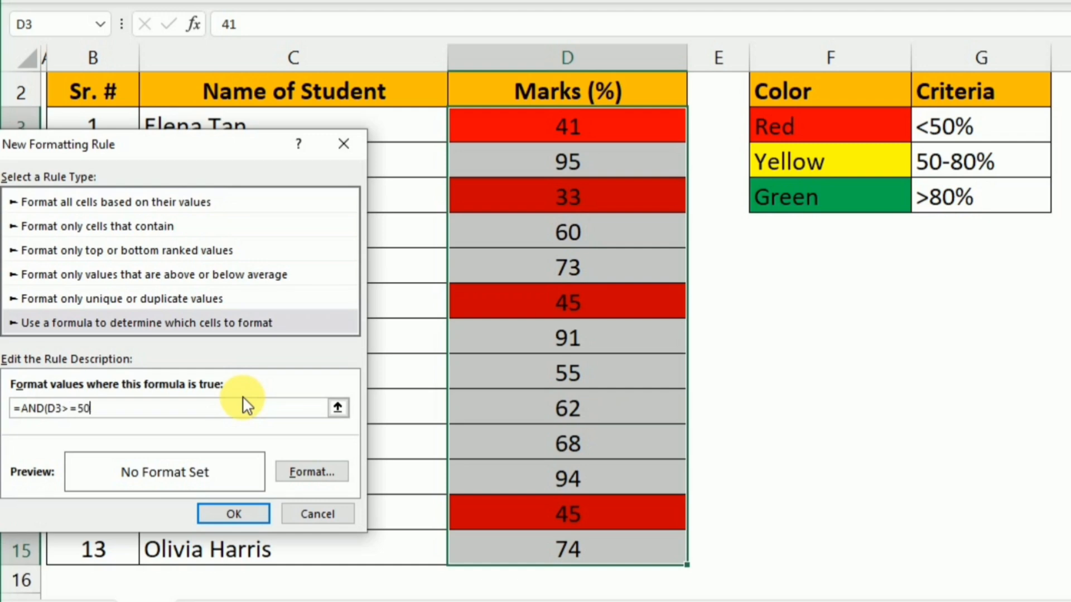
text(,)
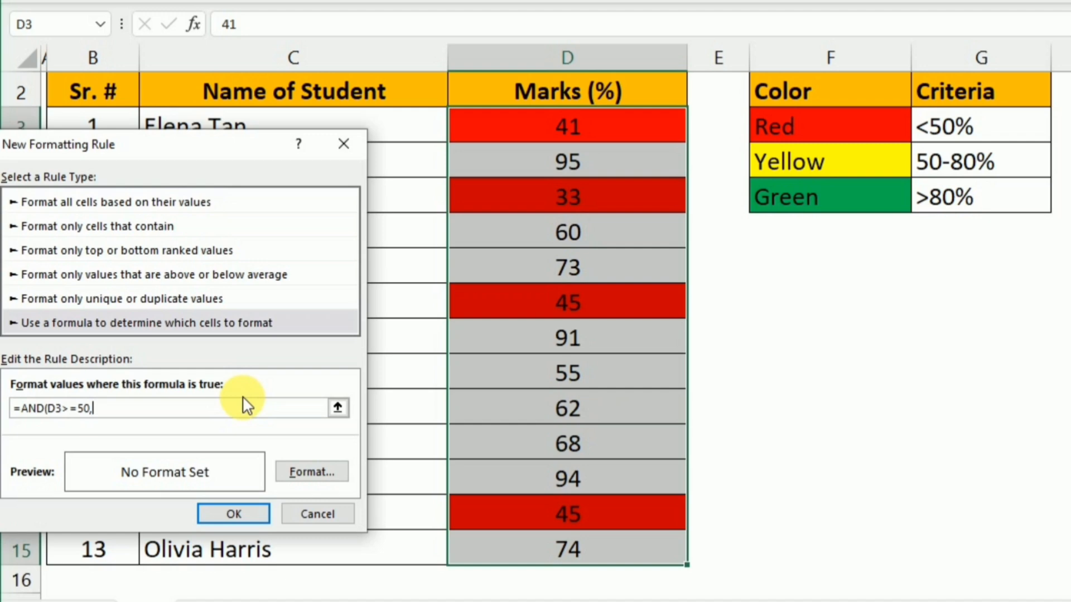
text(D)
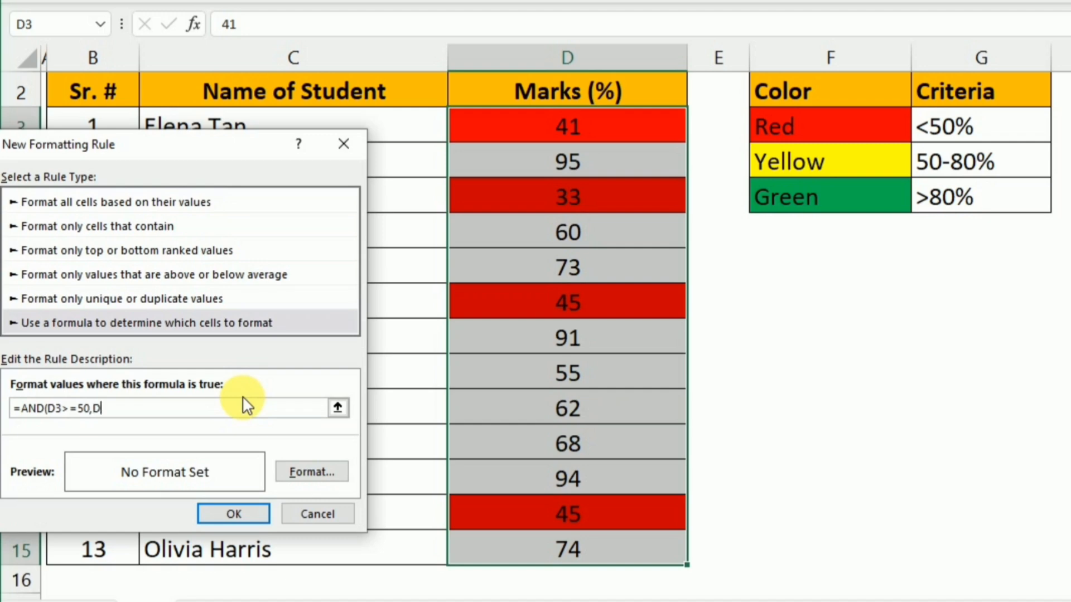
text(<)
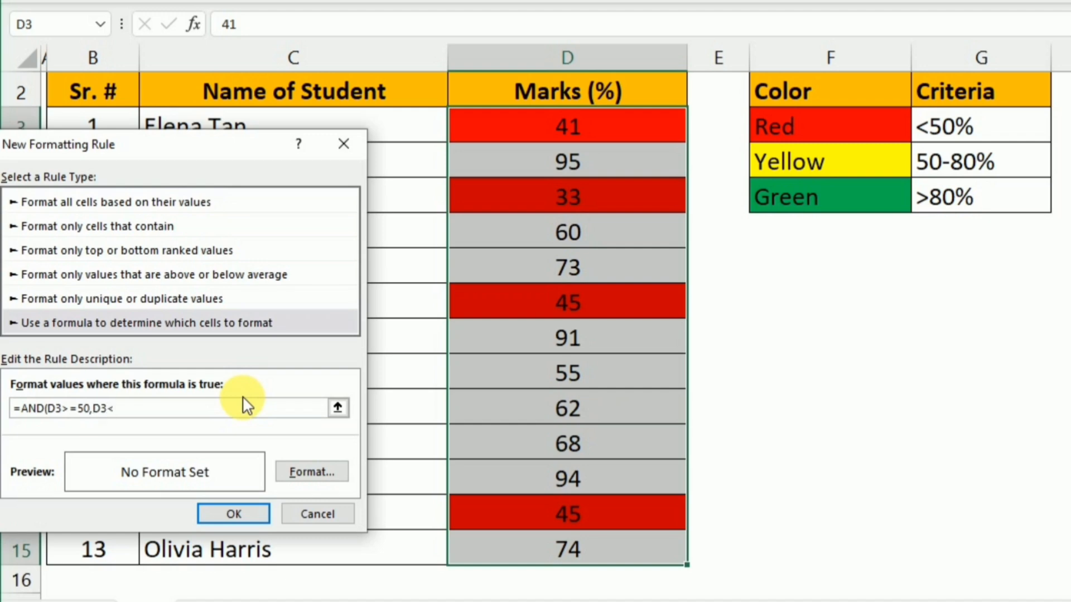
text(=80))
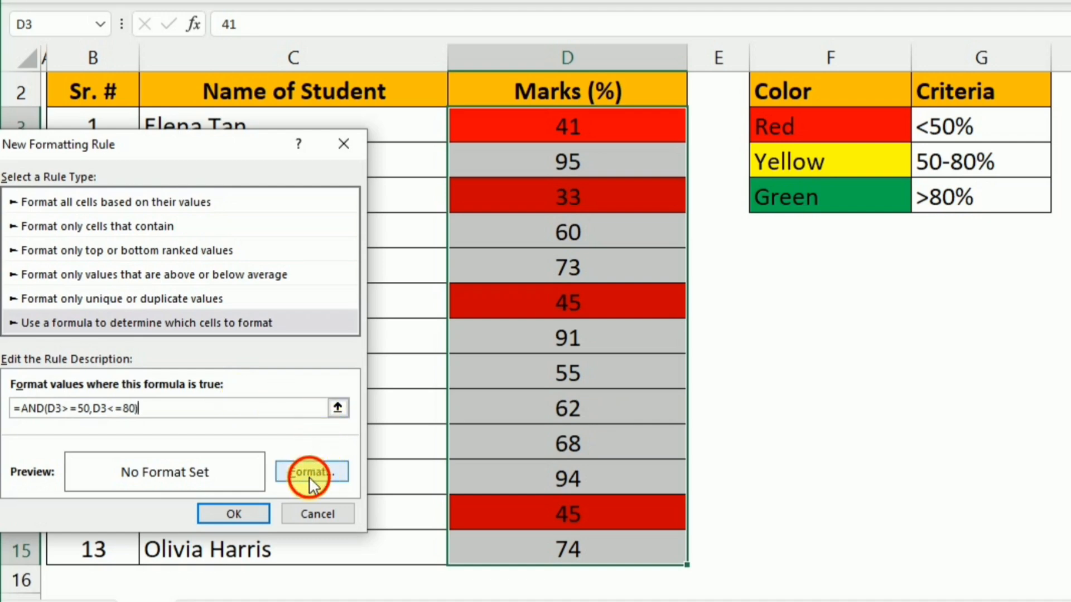
Step: Set a yellow fill for the 50–80 rule and apply it
click(311, 472)
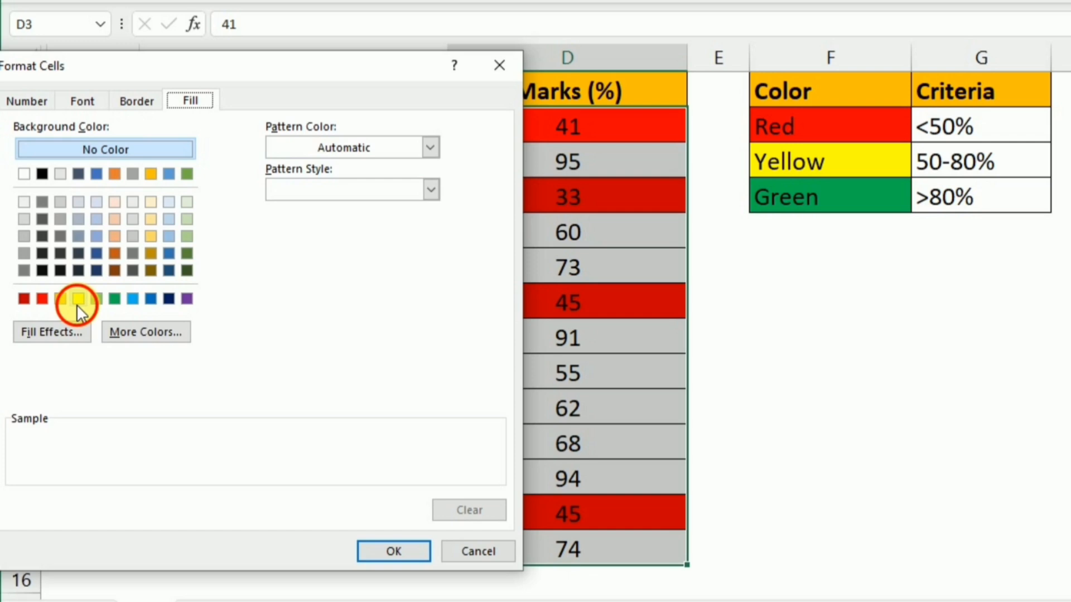
click(78, 299)
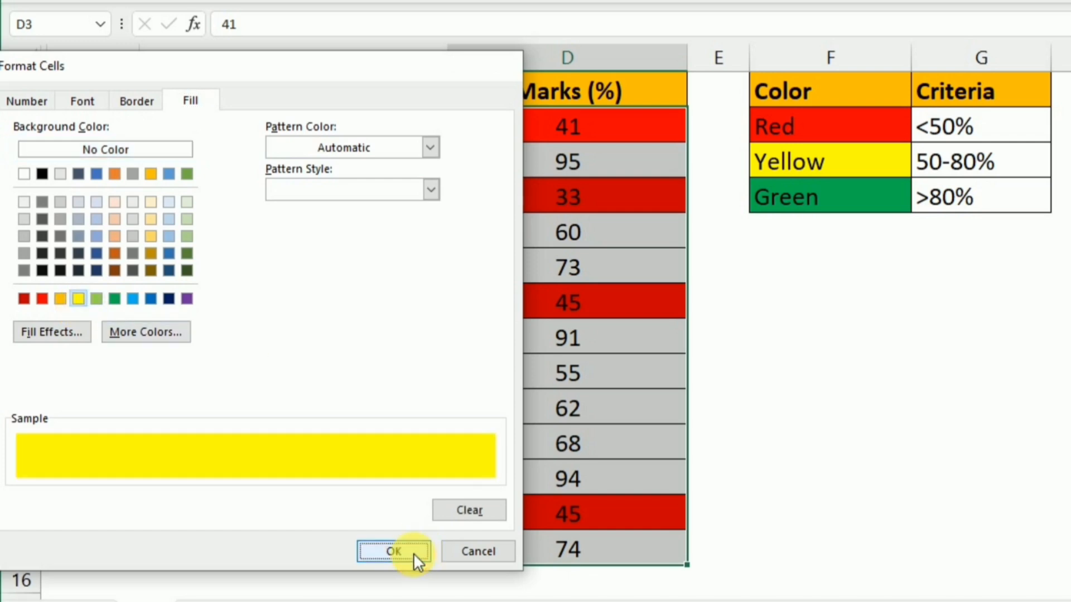
click(392, 551)
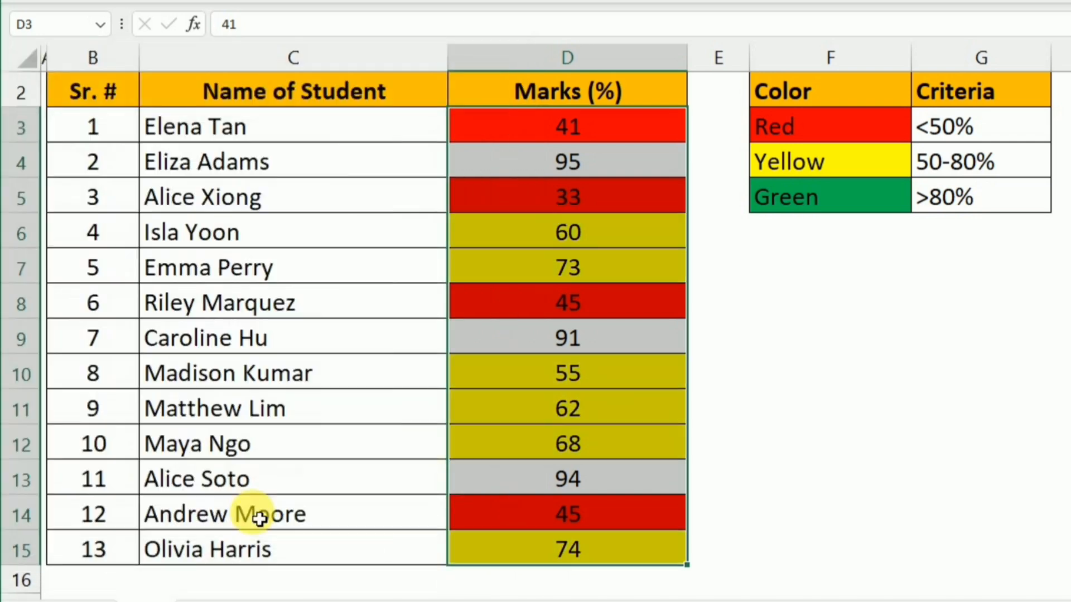
mouse_move(277, 124)
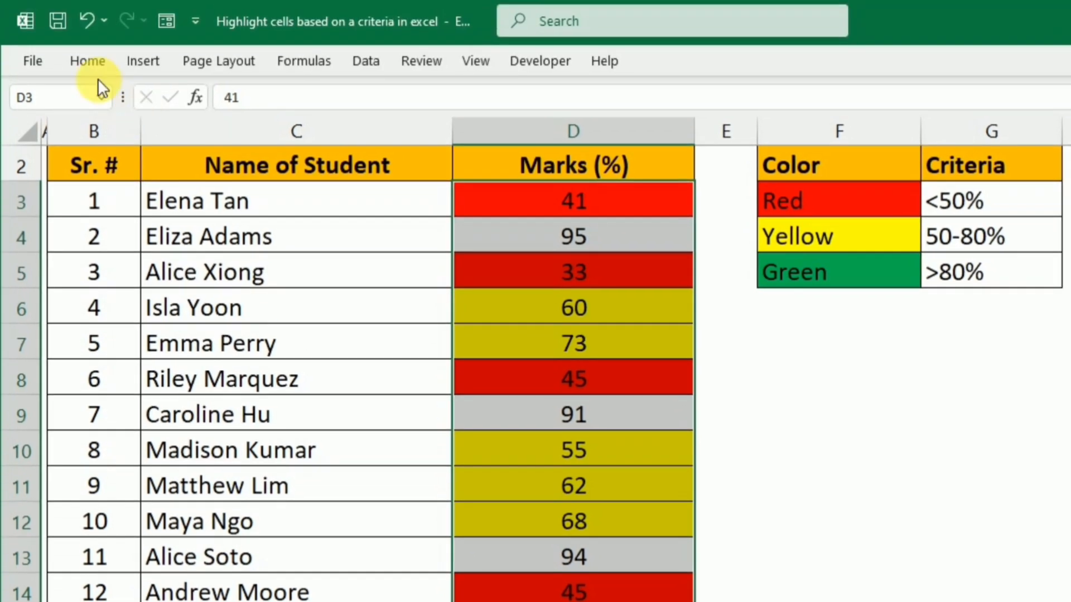
Step: Create a third formula-based conditional formatting rule for the marks
click(87, 61)
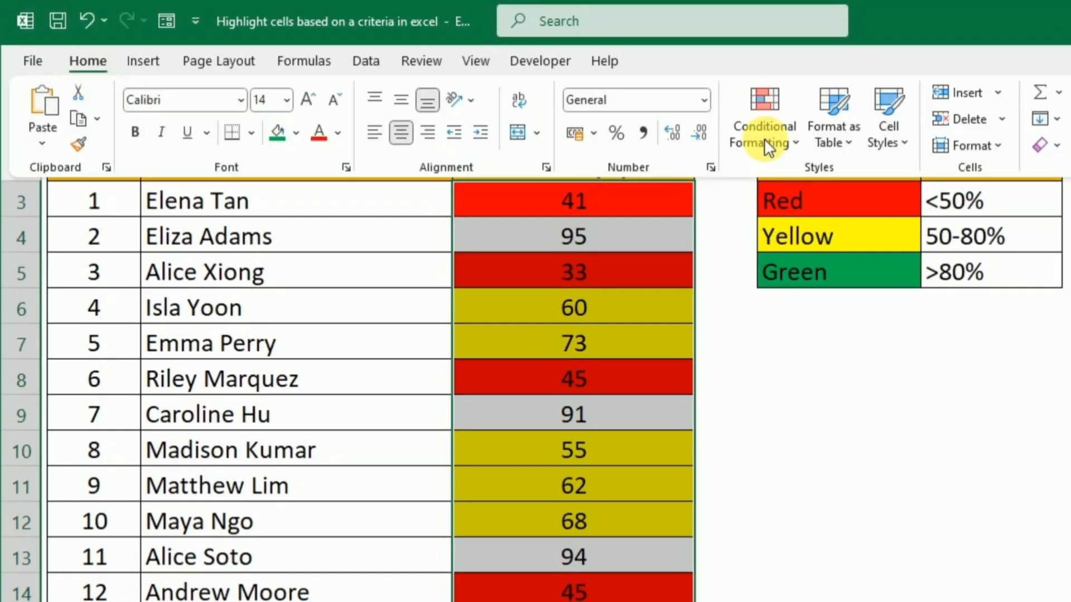
click(763, 117)
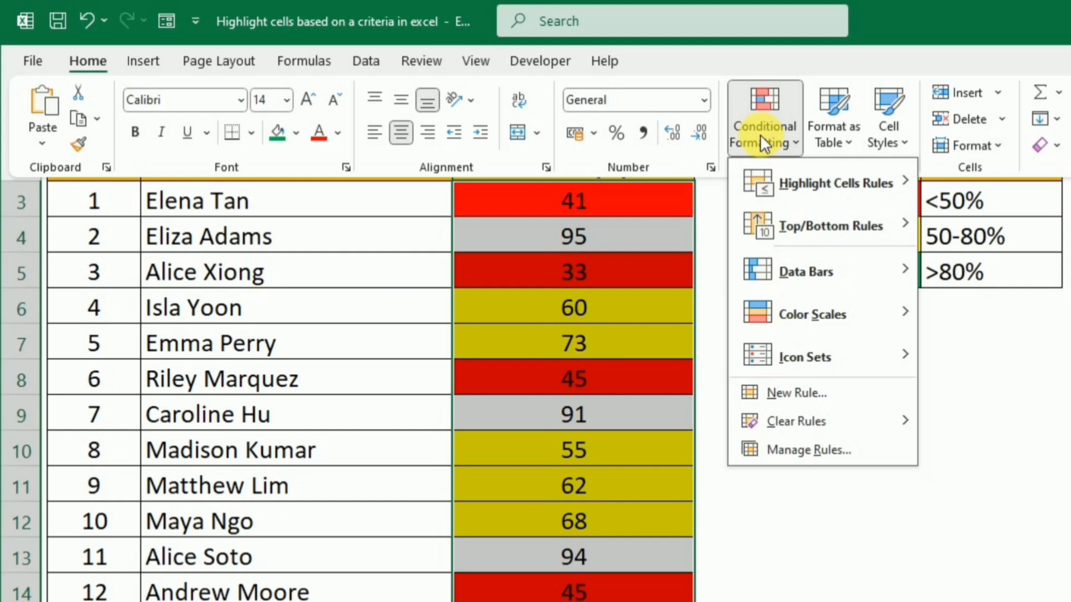
click(792, 393)
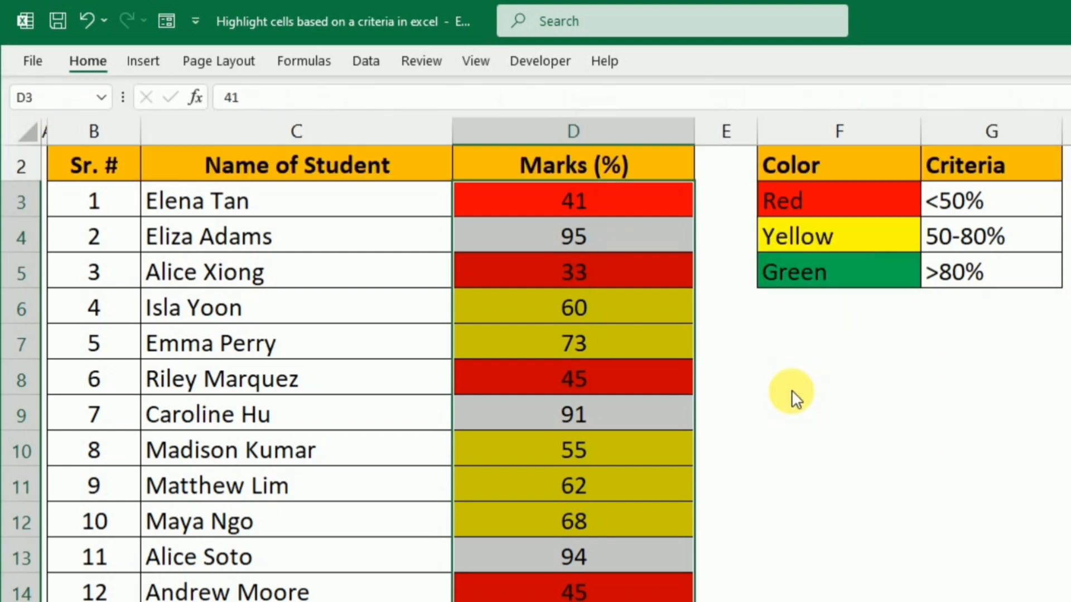
click(136, 376)
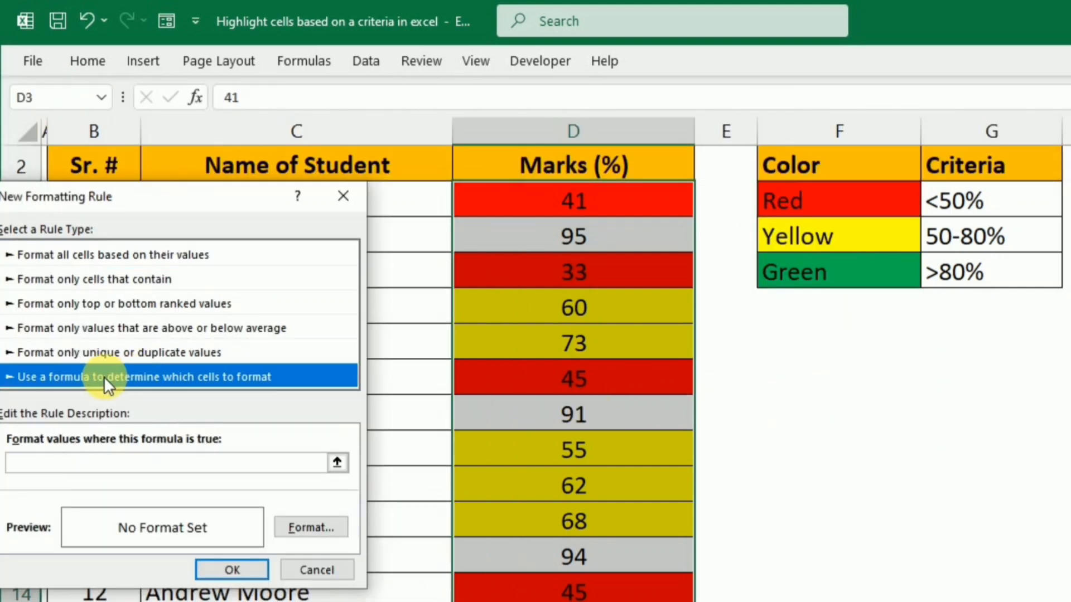
mouse_move(149, 393)
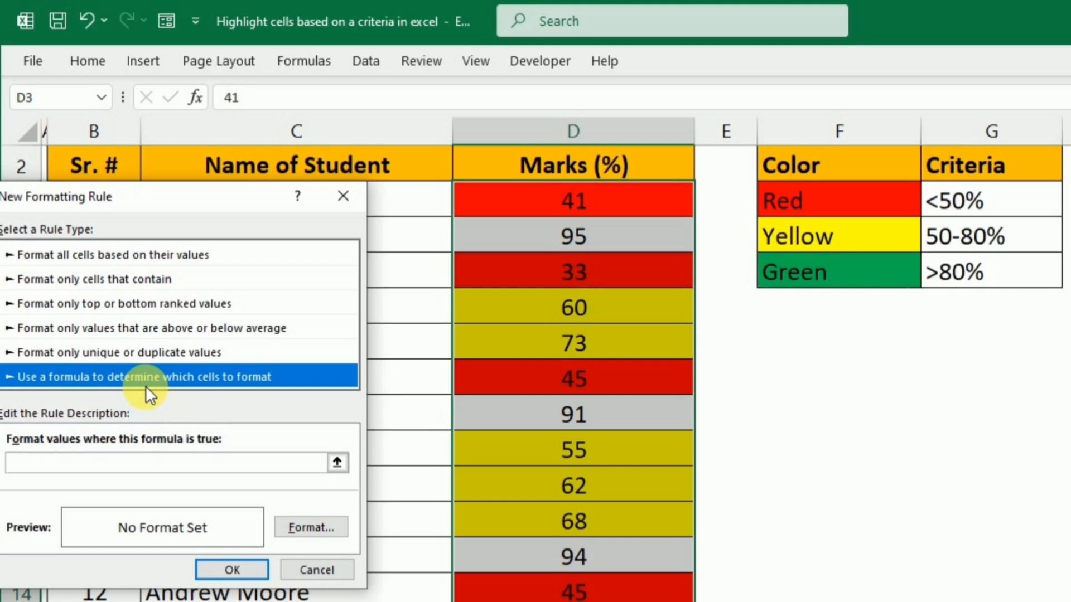
mouse_move(150, 470)
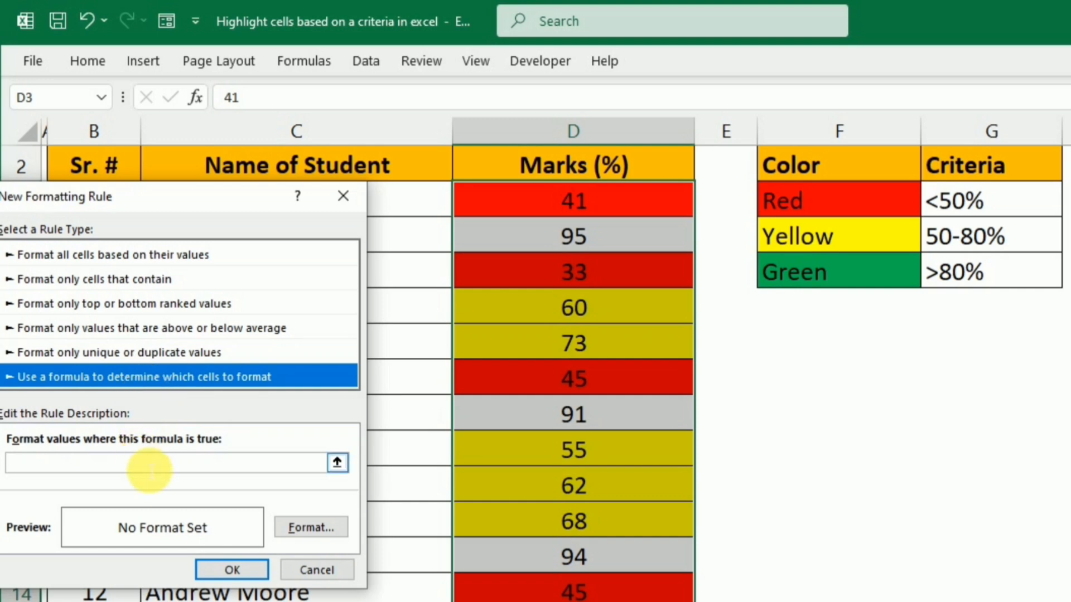
Step: Enter the rule formula =D3>80
text(=)
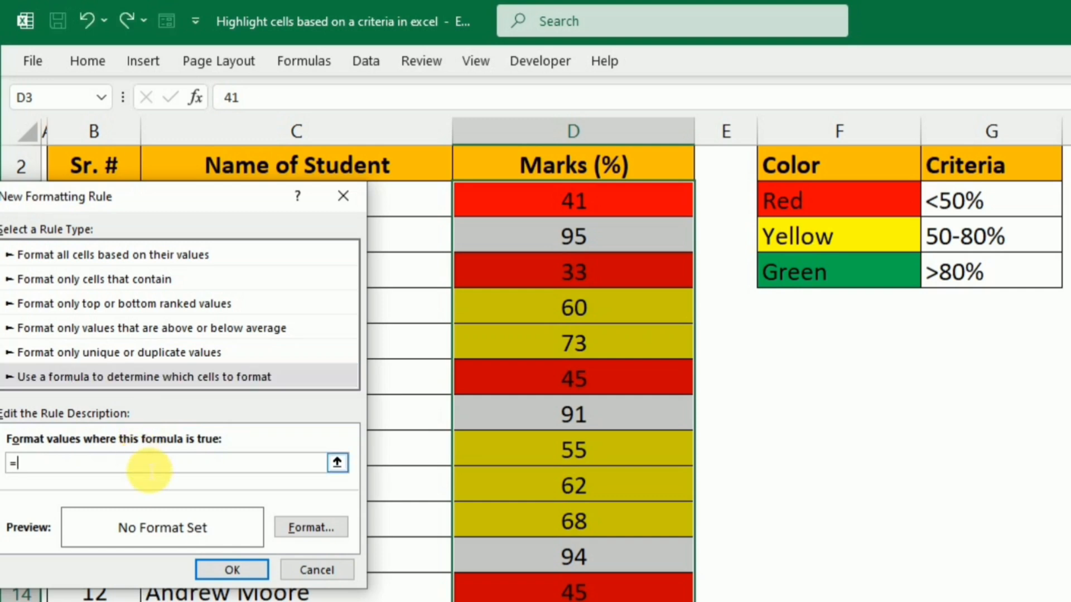
text(D3)
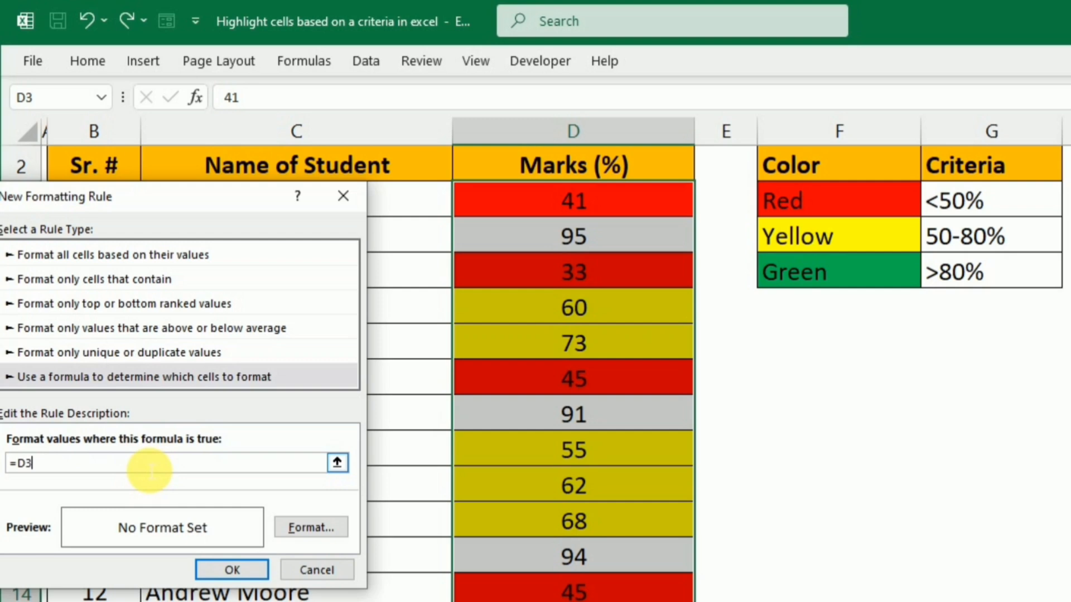
text(>)
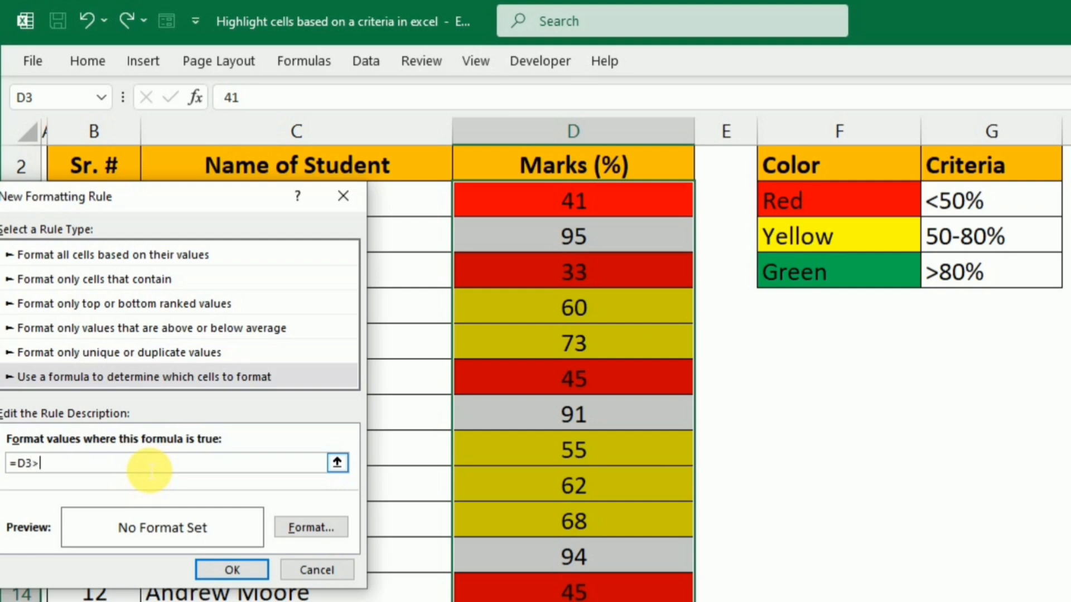
text(80)
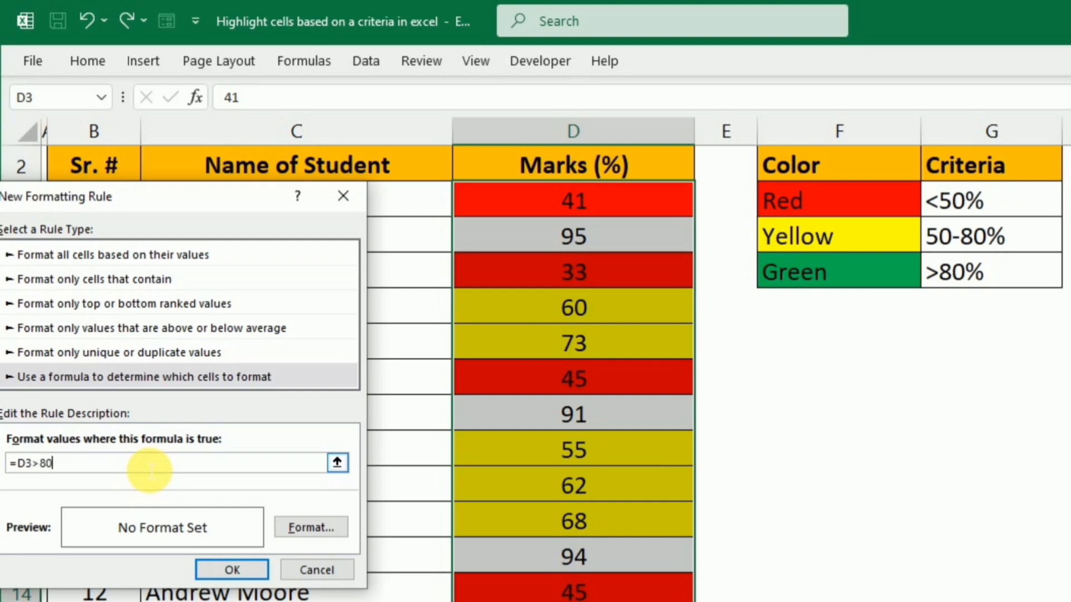
mouse_move(906, 299)
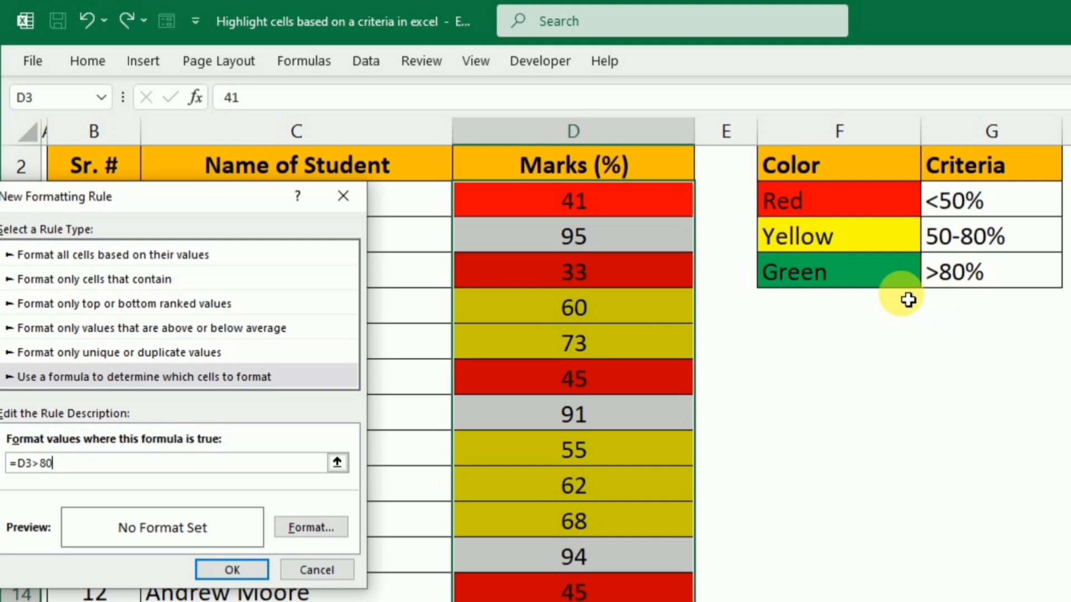
mouse_move(889, 300)
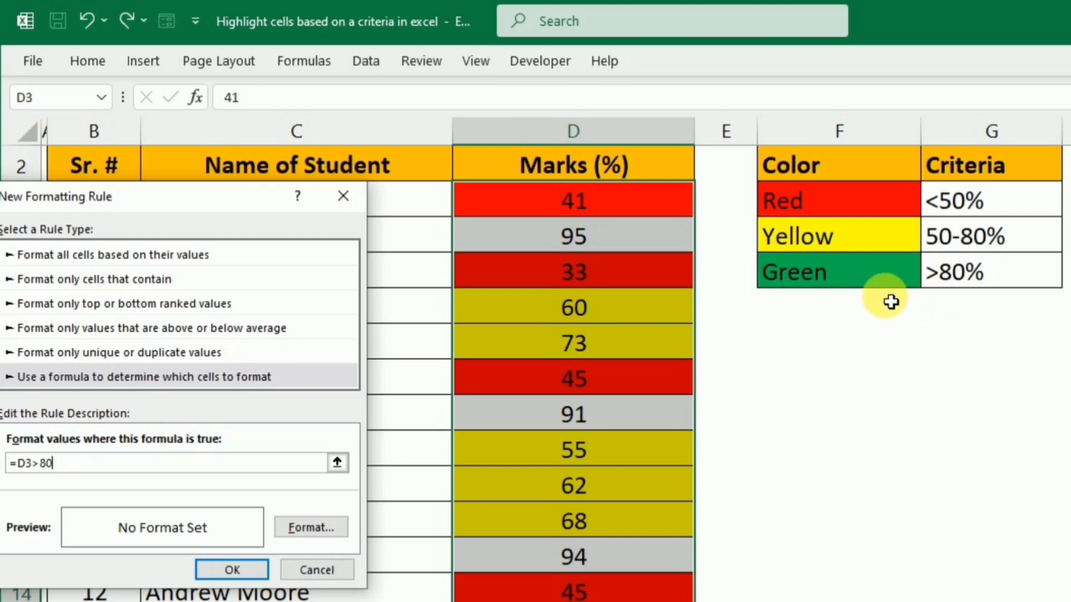
mouse_move(955, 292)
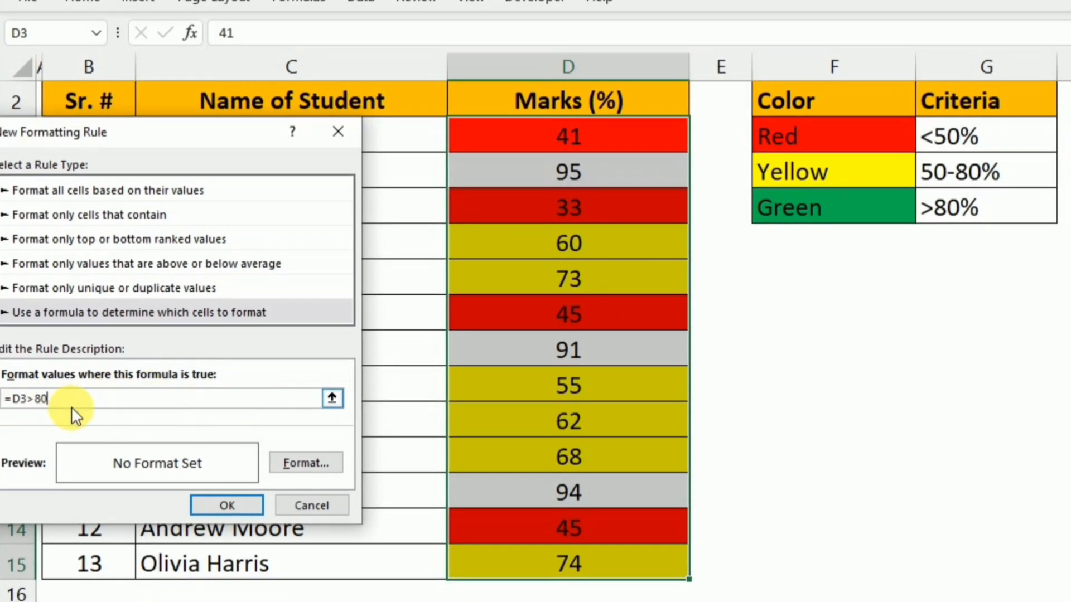
Step: Set a green fill for the >80 rule and apply it to the marks
click(306, 461)
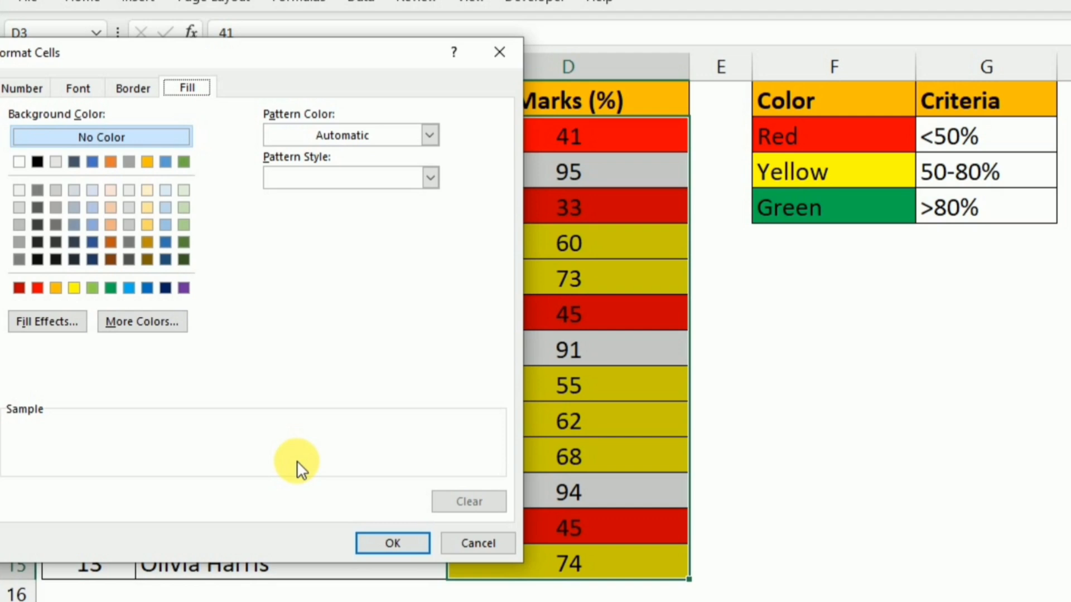
click(110, 286)
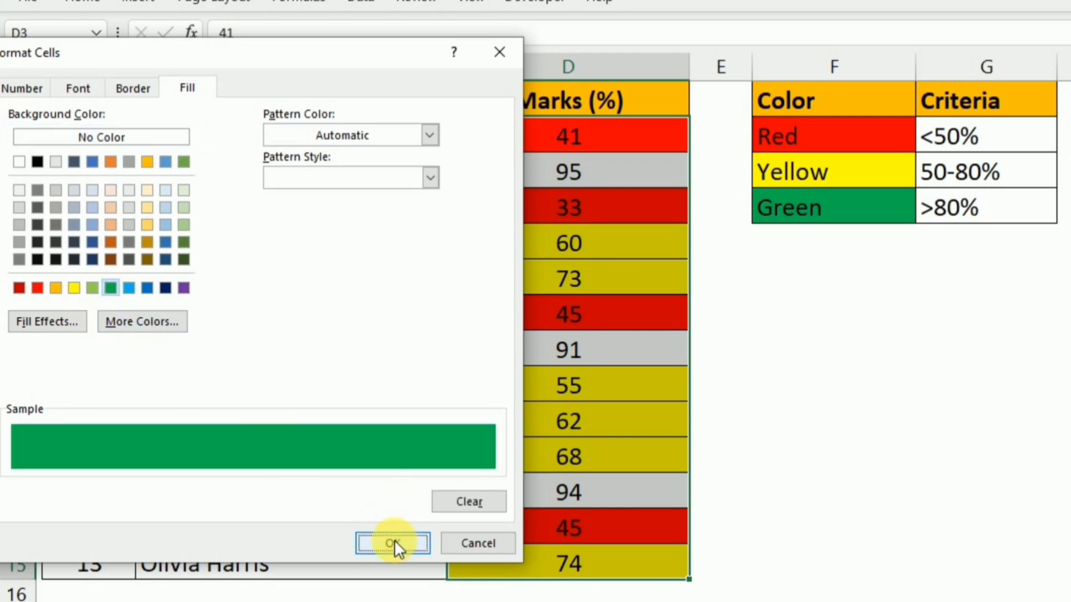
click(392, 543)
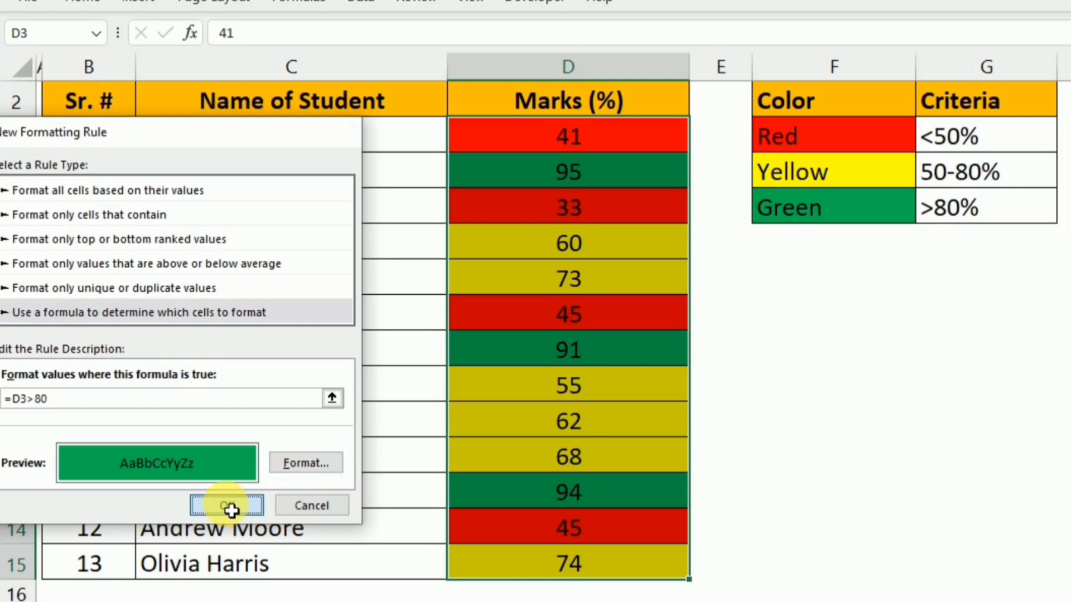
click(226, 506)
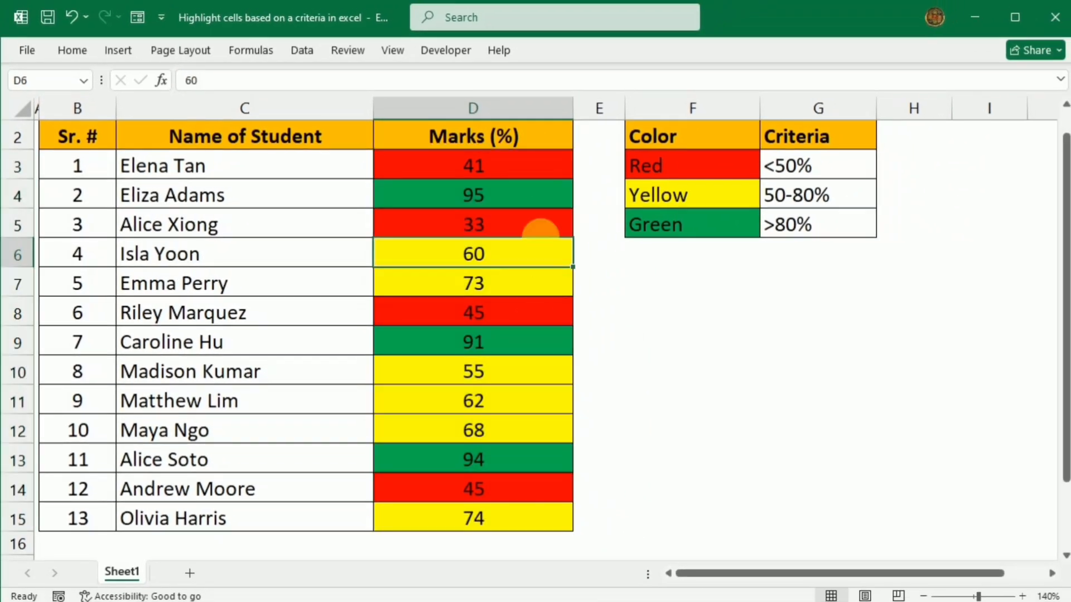
mouse_move(543, 388)
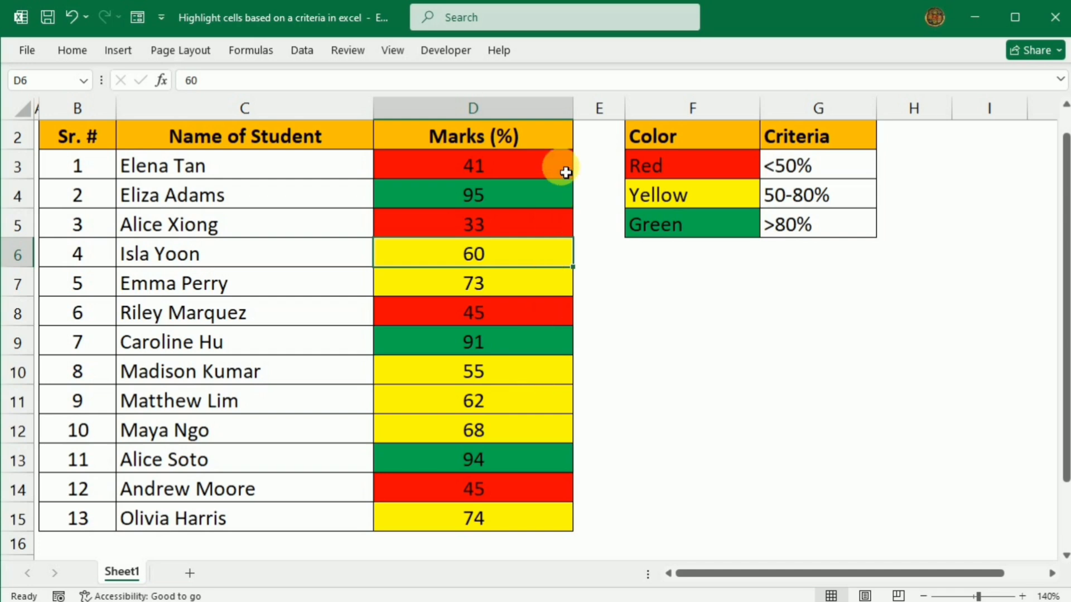
mouse_move(525, 300)
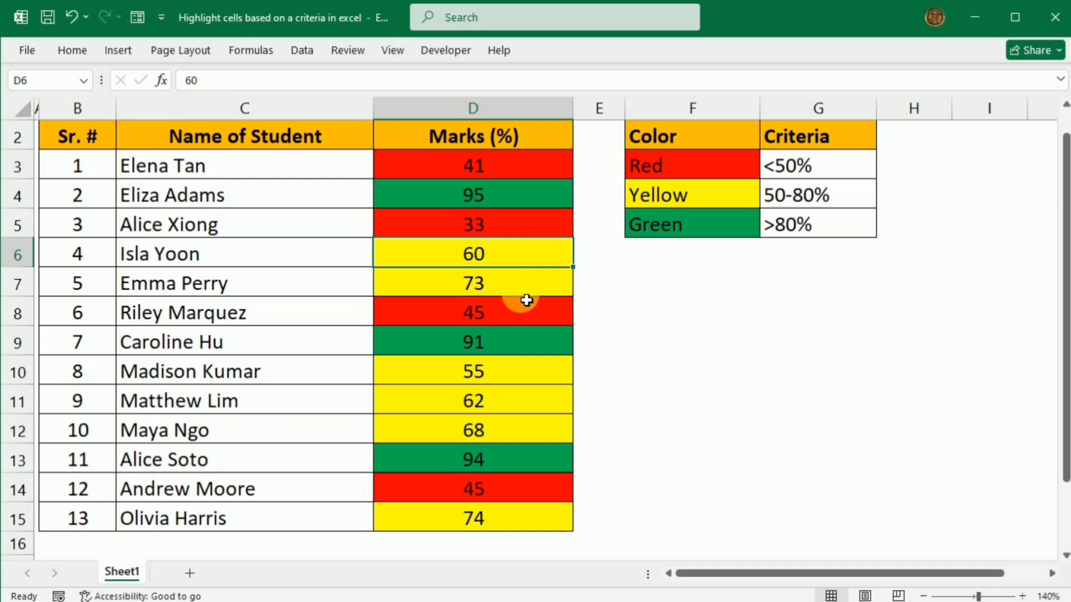
mouse_move(511, 282)
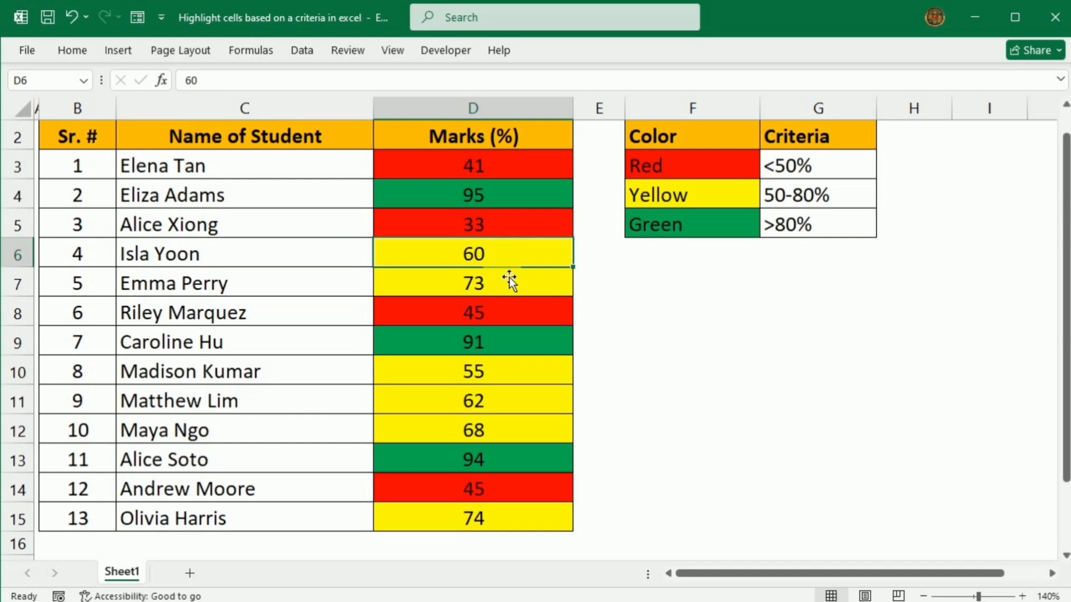
text(35)
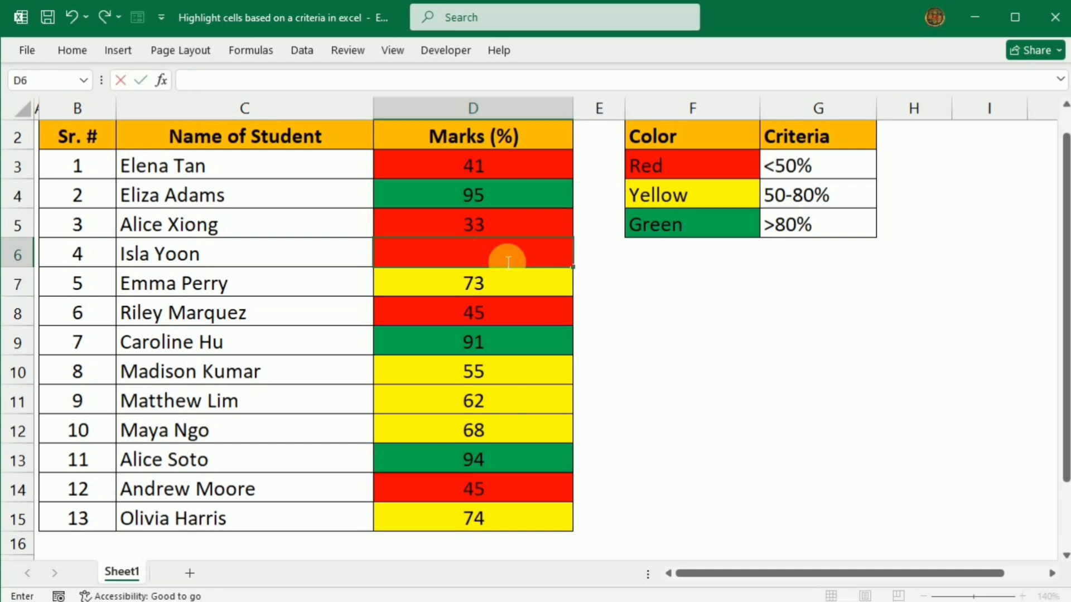
text(93)
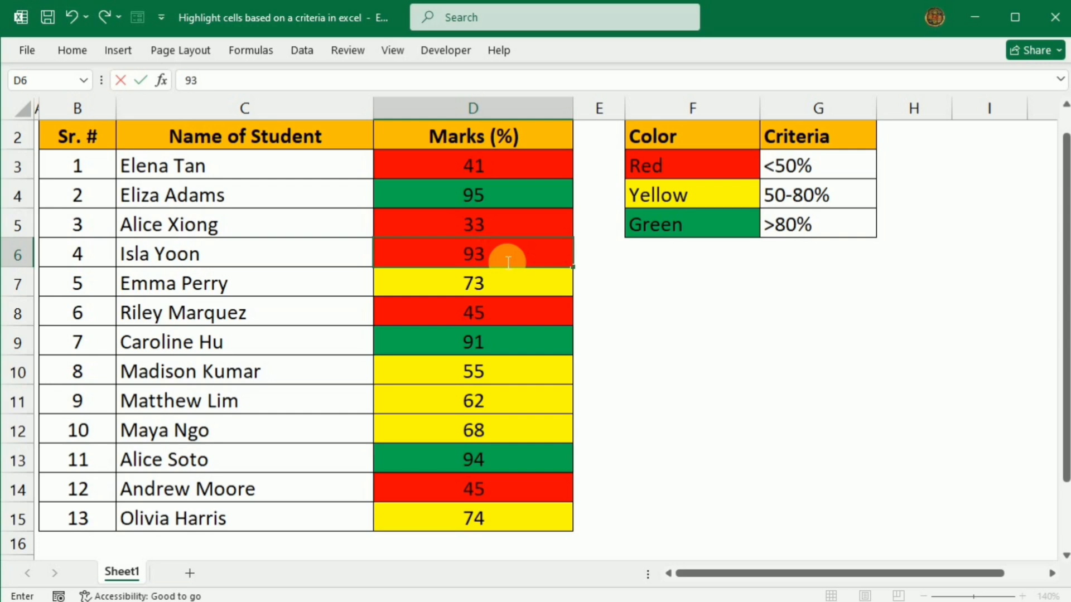